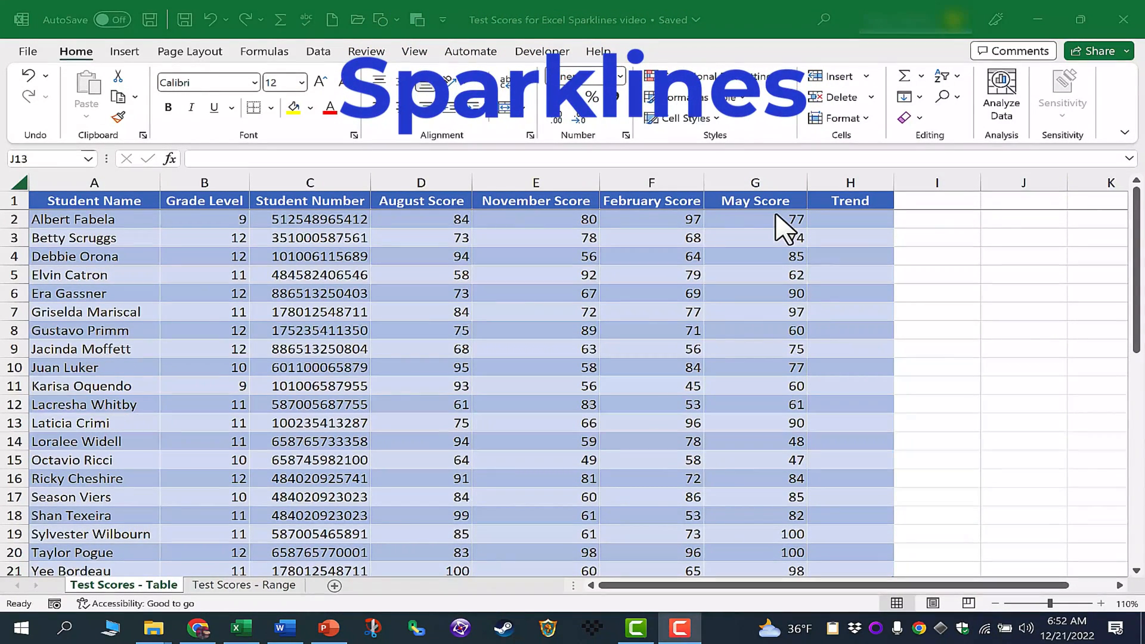
pyautogui.moveTo(350, 153)
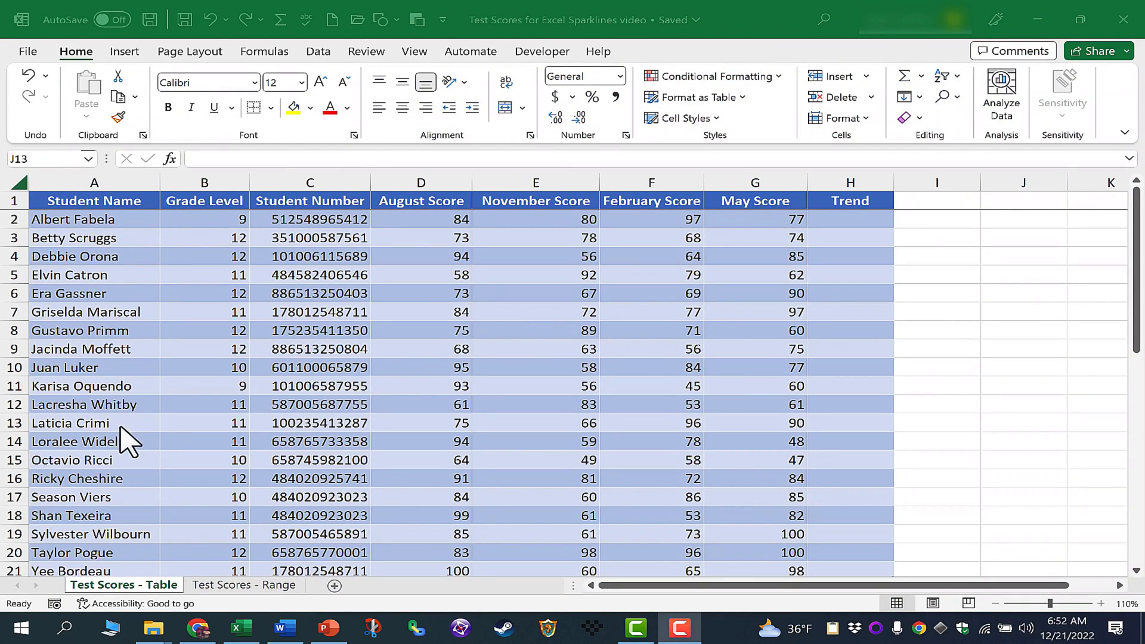
pyautogui.moveTo(464, 274)
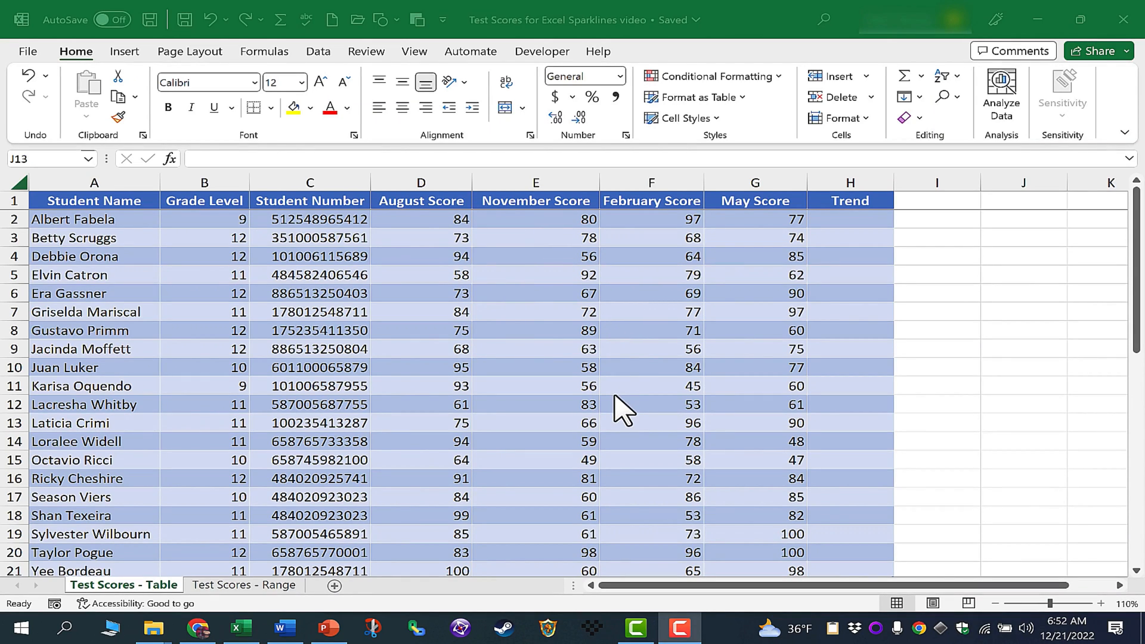
pyautogui.moveTo(526, 223)
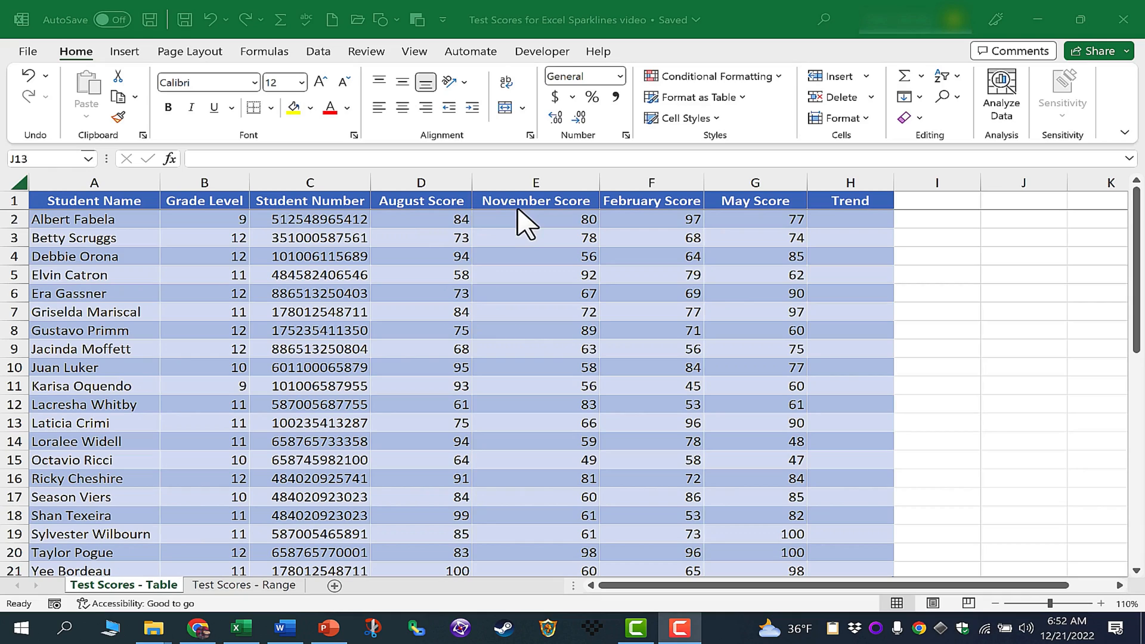
pyautogui.moveTo(560, 264)
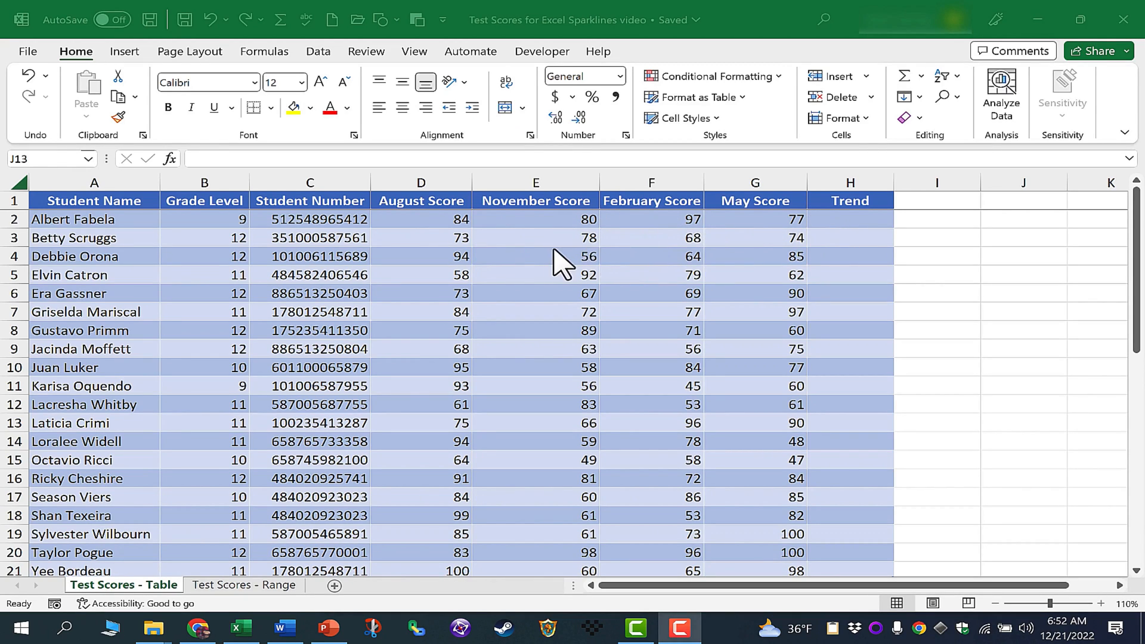
pyautogui.moveTo(598, 271)
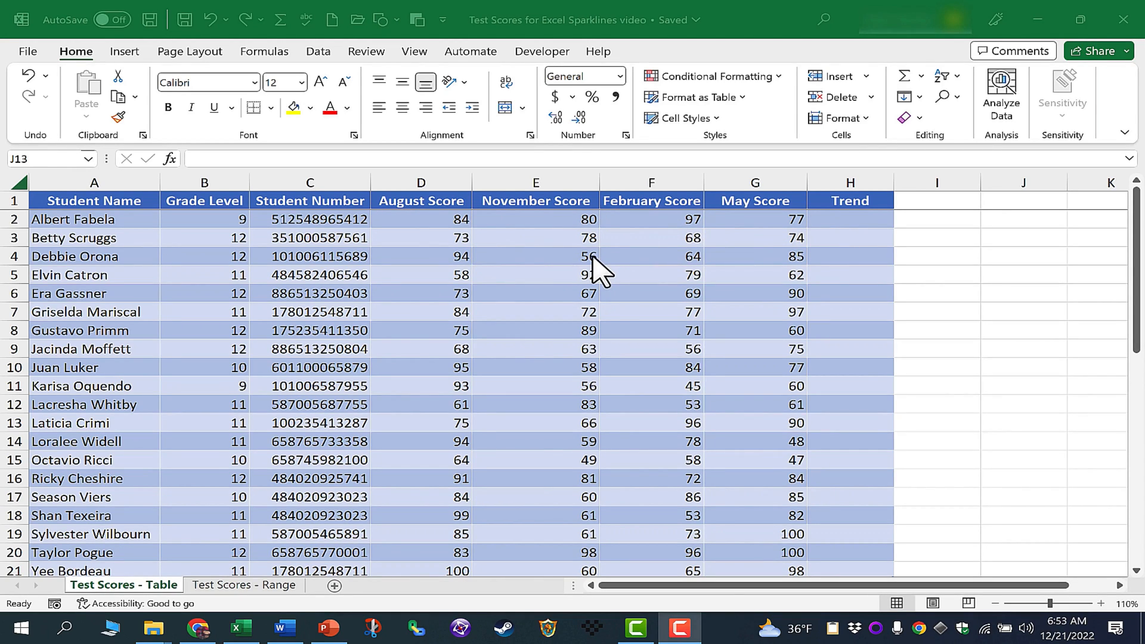
pyautogui.moveTo(656, 345)
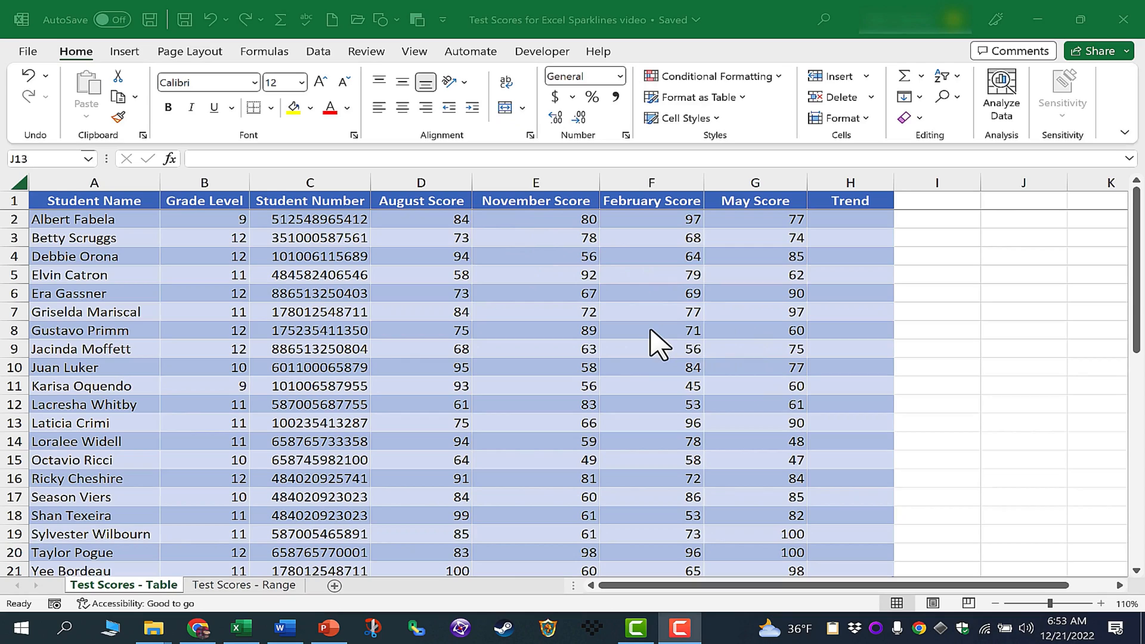
pyautogui.moveTo(792, 295)
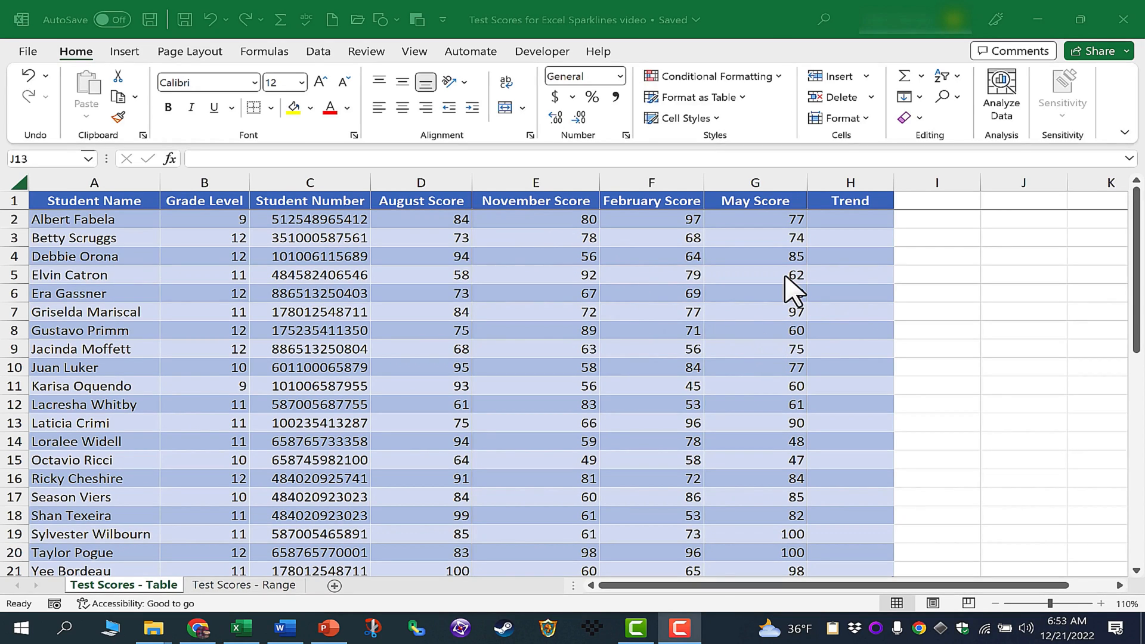
pyautogui.moveTo(858, 233)
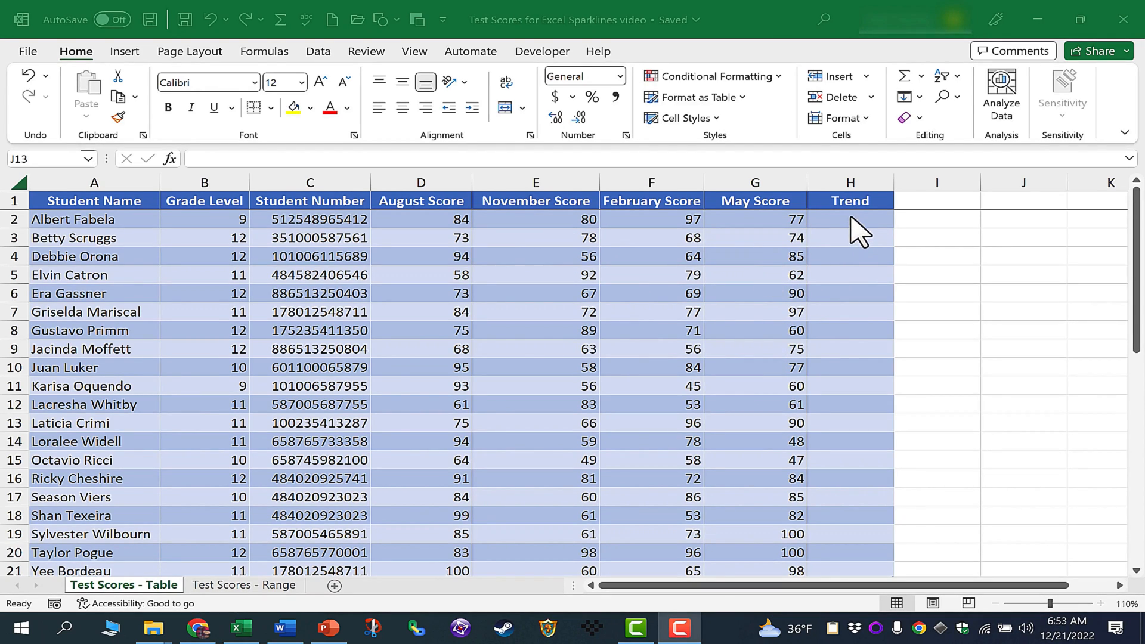
pyautogui.moveTo(467, 238)
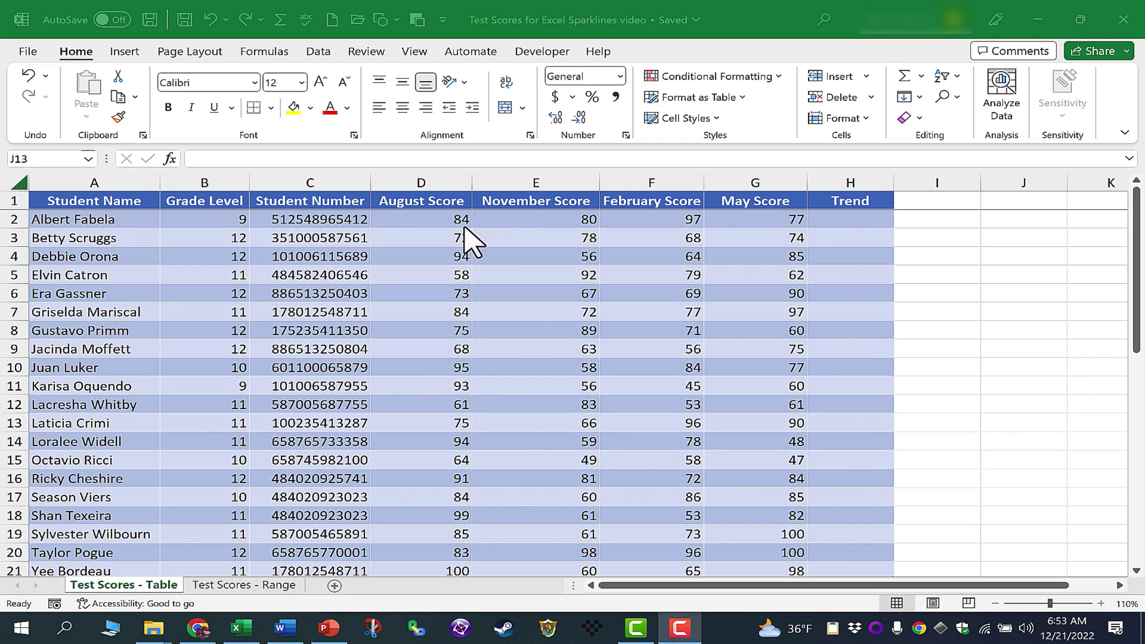
pyautogui.moveTo(854, 234)
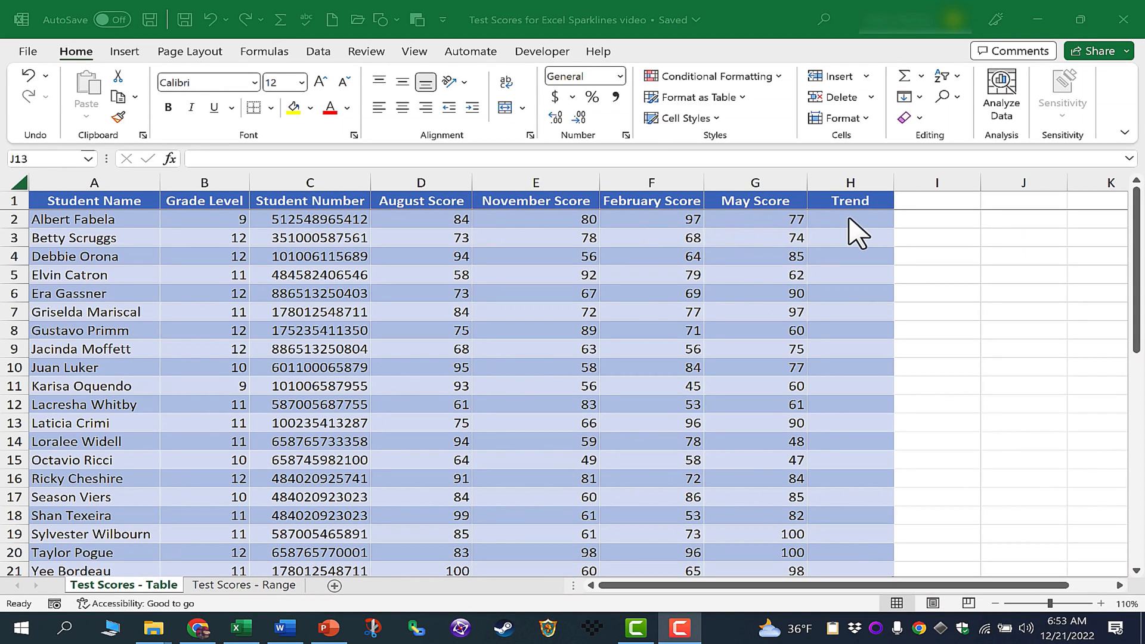
pyautogui.moveTo(861, 230)
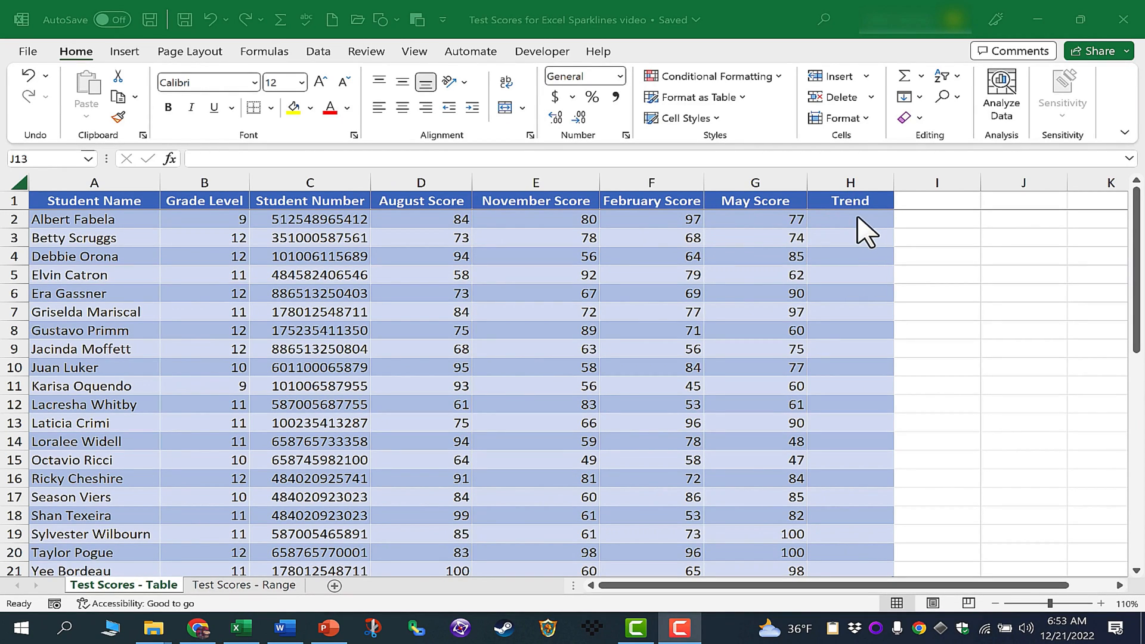
pyautogui.click(861, 222)
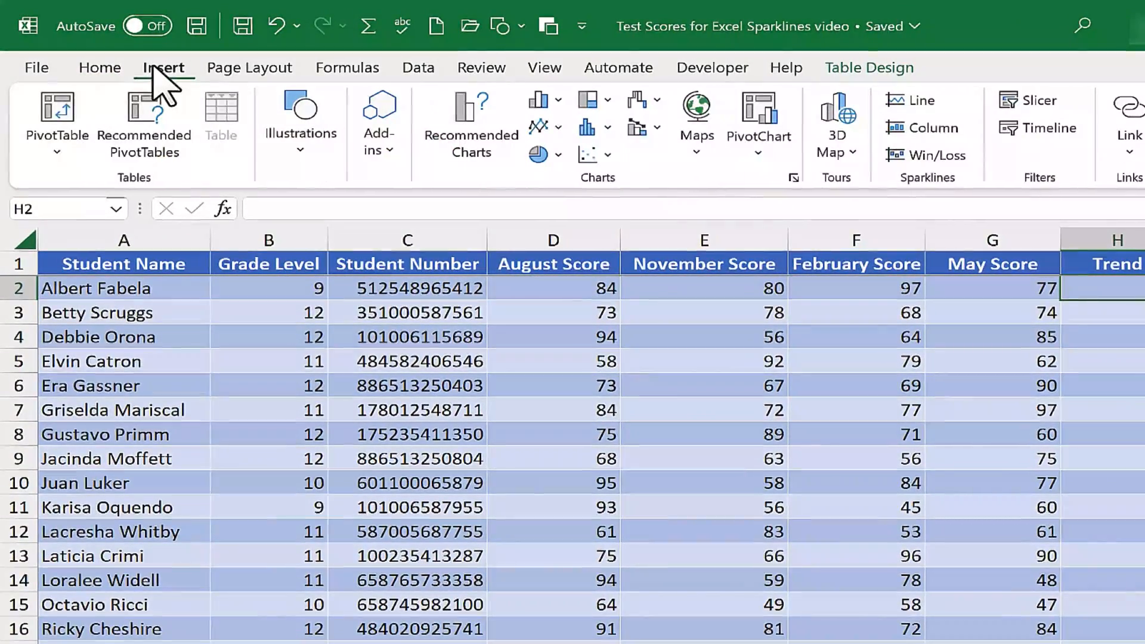
pyautogui.moveTo(632, 179)
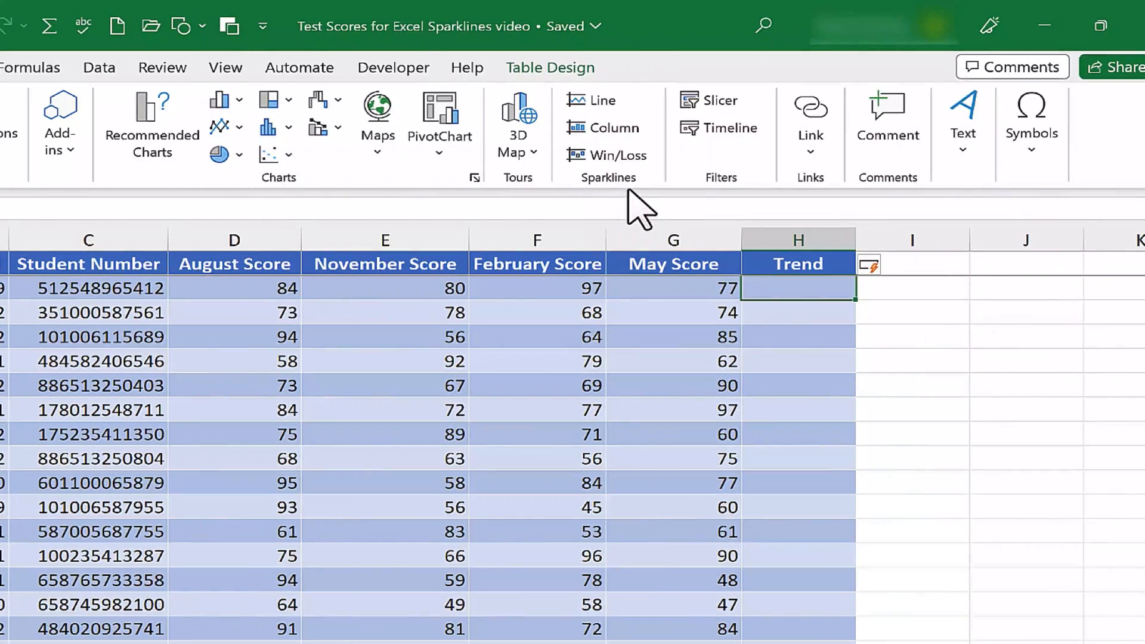
pyautogui.moveTo(592, 100)
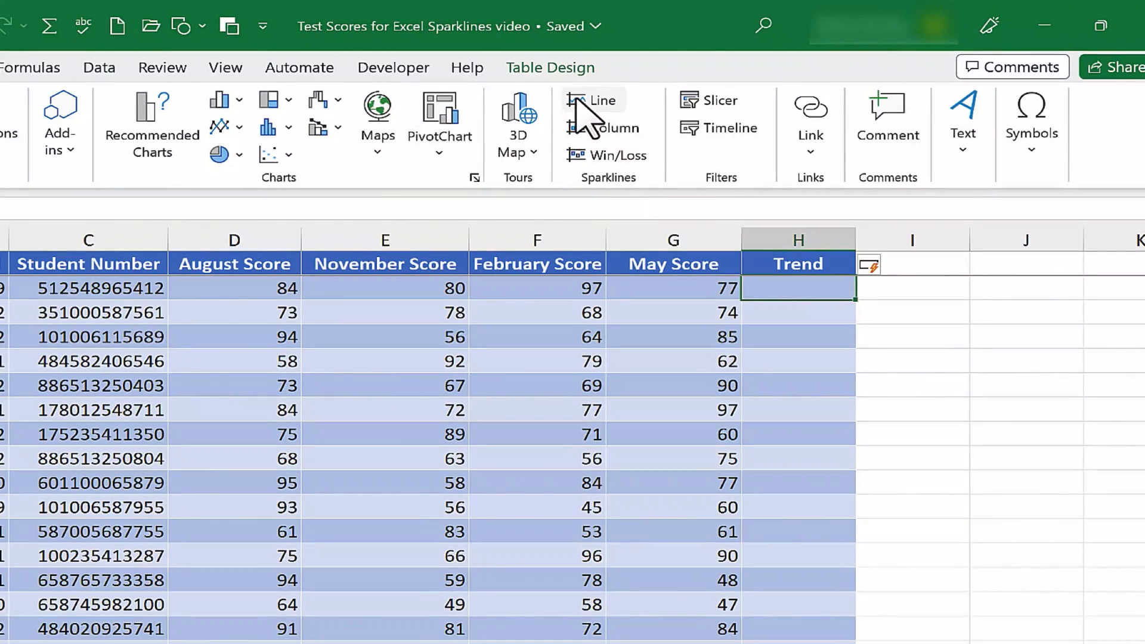
# Start a Line sparkline with data range D2:G2 (August–May scores) and location $H$2
pyautogui.click(600, 100)
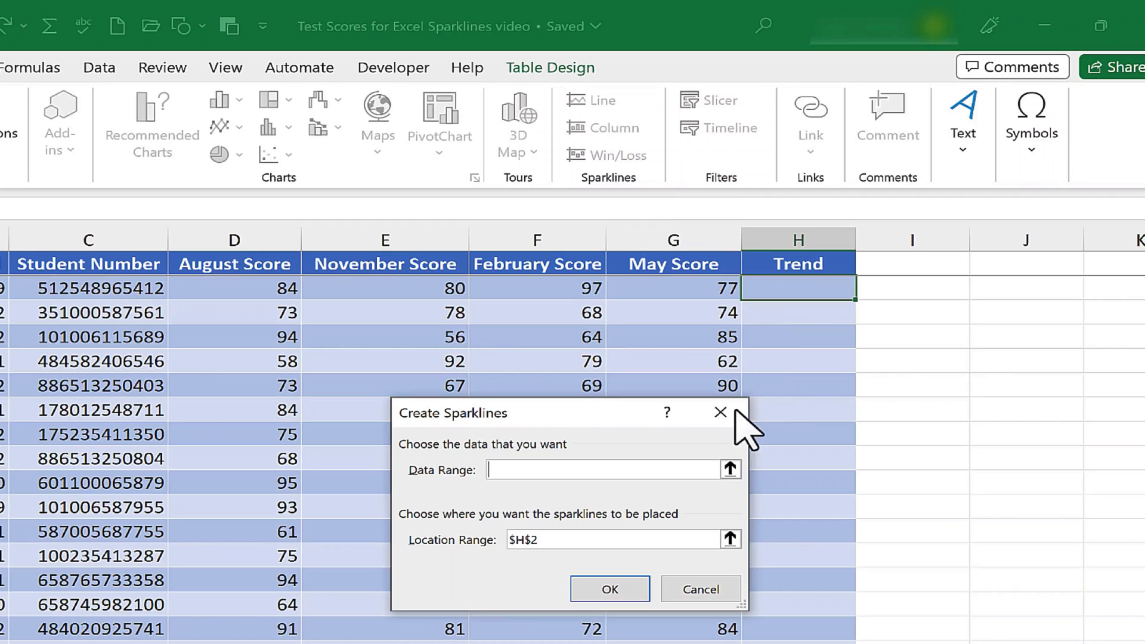
pyautogui.moveTo(635, 482)
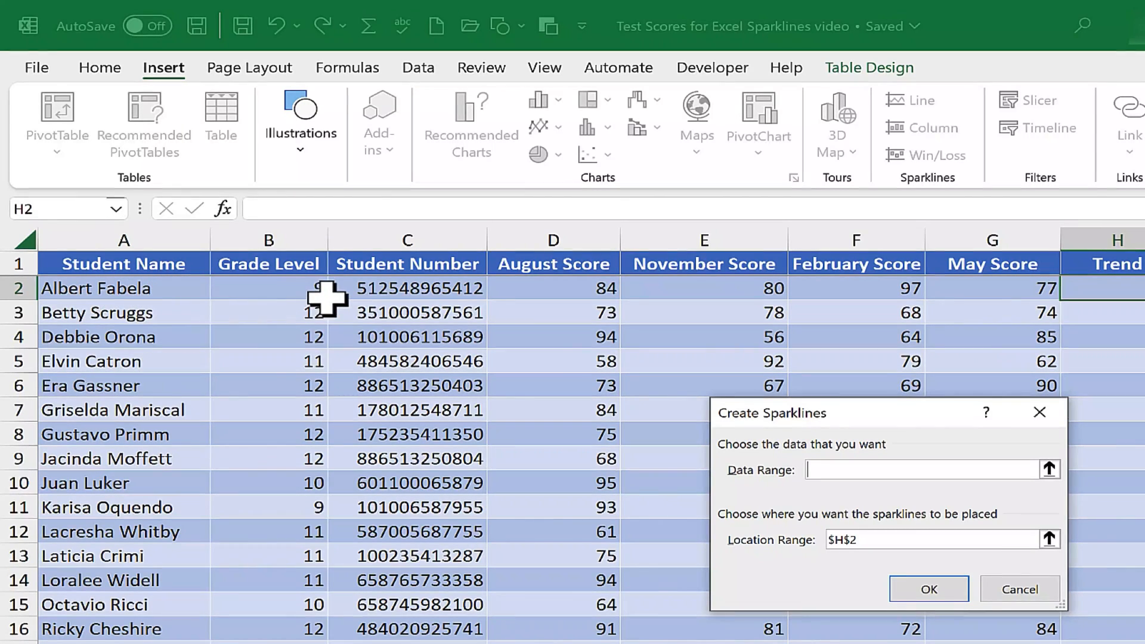
pyautogui.click(268, 288)
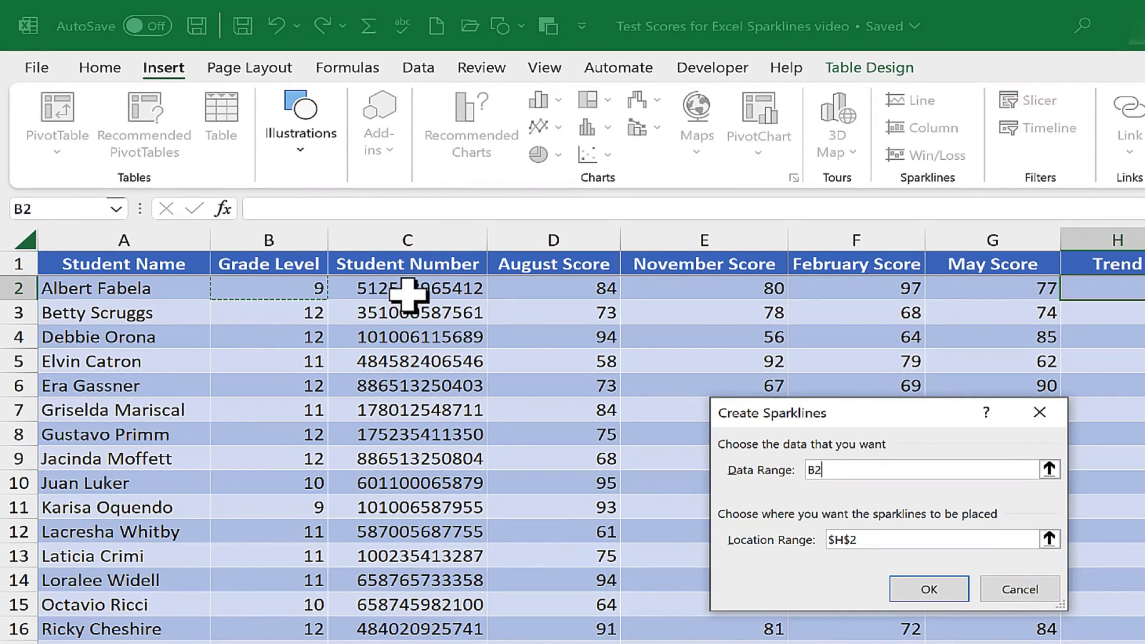
pyautogui.click(407, 287)
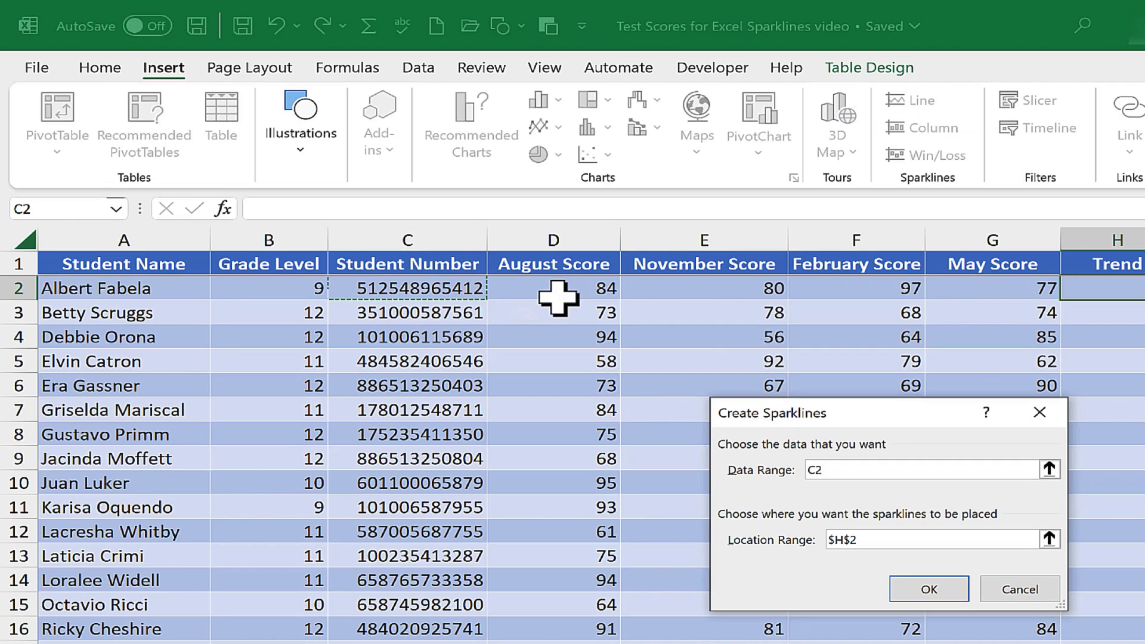
pyautogui.click(552, 288)
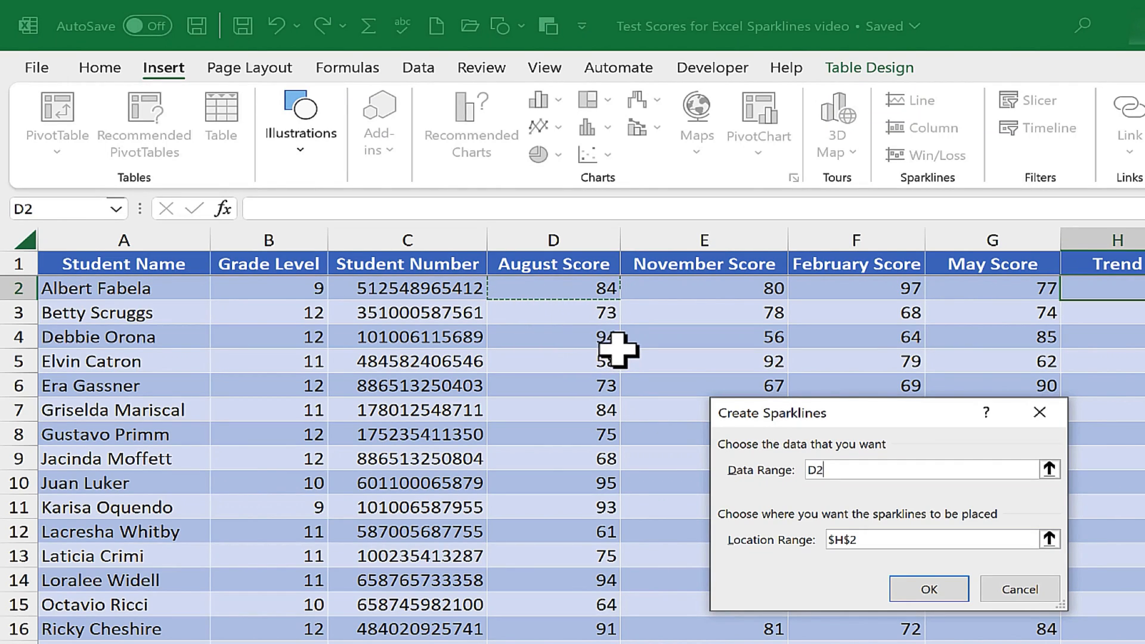
pyautogui.moveTo(587, 299)
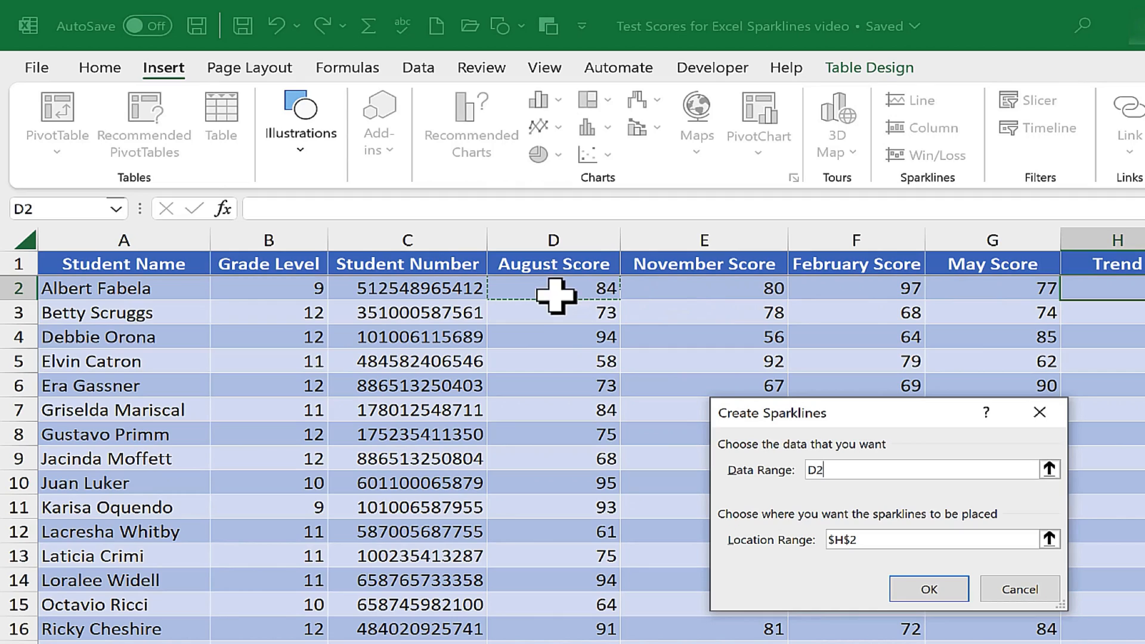
pyautogui.click(552, 311)
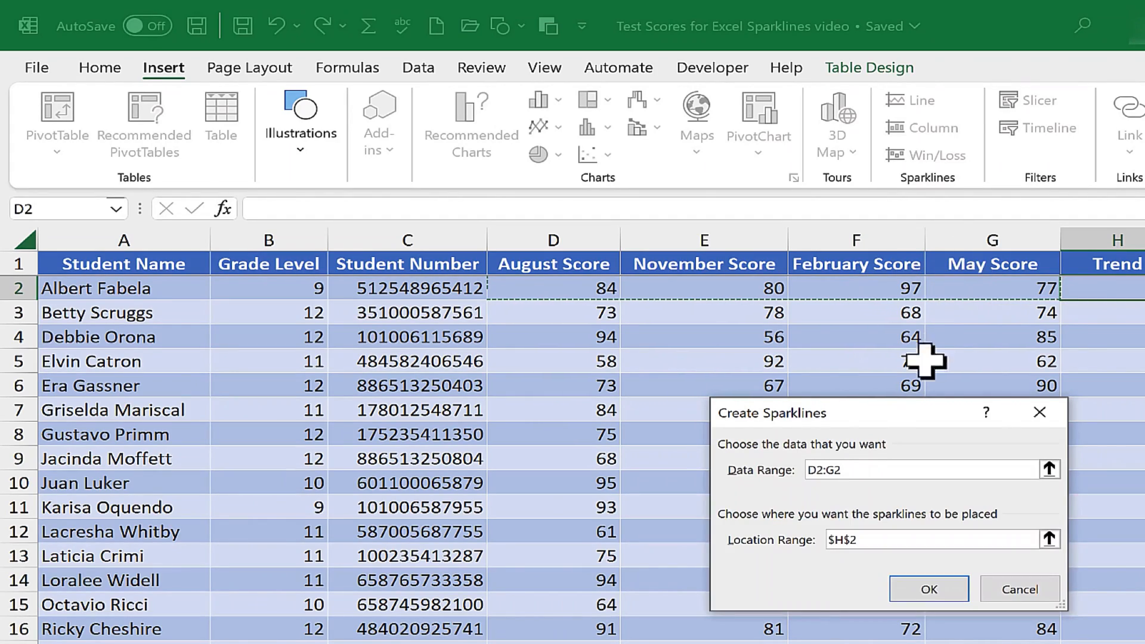
pyautogui.moveTo(825, 504)
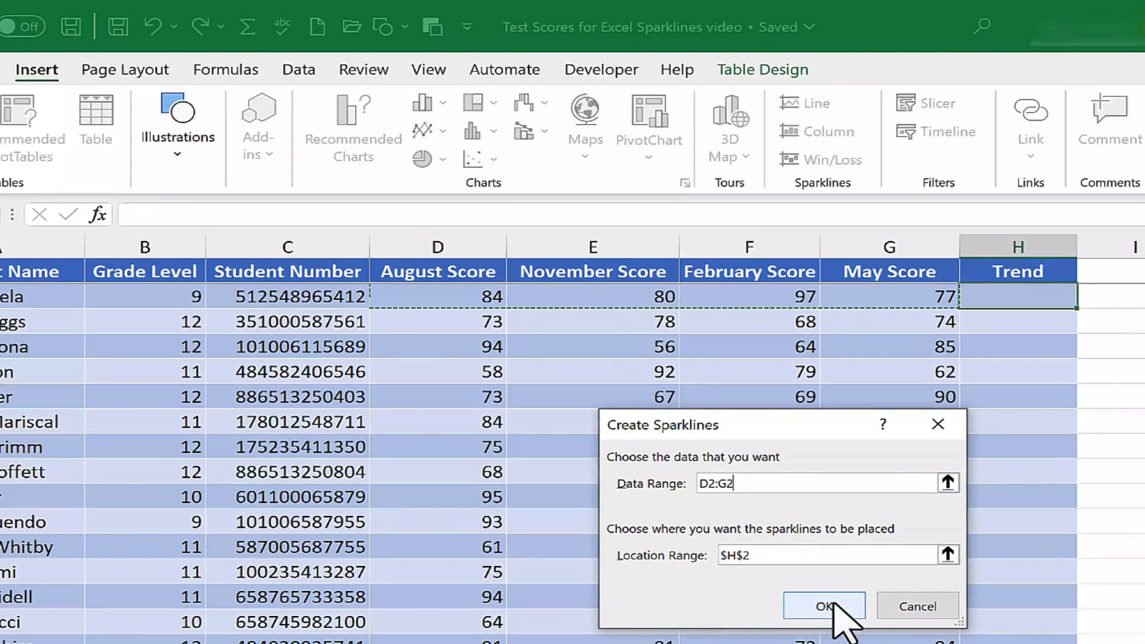
# Confirm Create Sparklines so H2 shows a line sparkline of the four scores
pyautogui.click(824, 606)
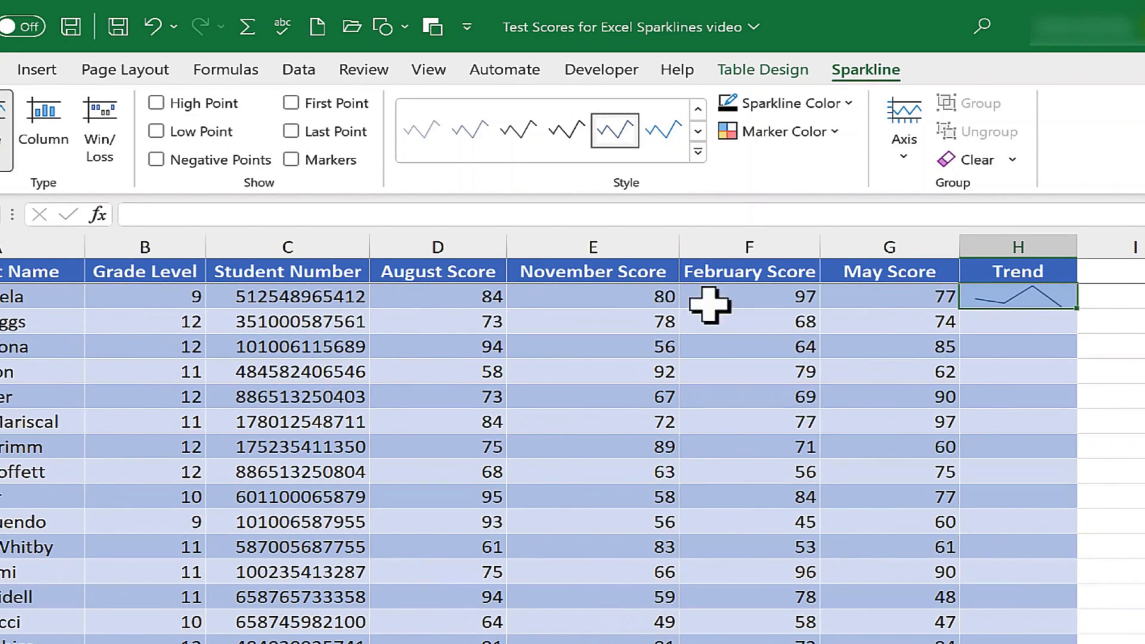
pyautogui.moveTo(687, 526)
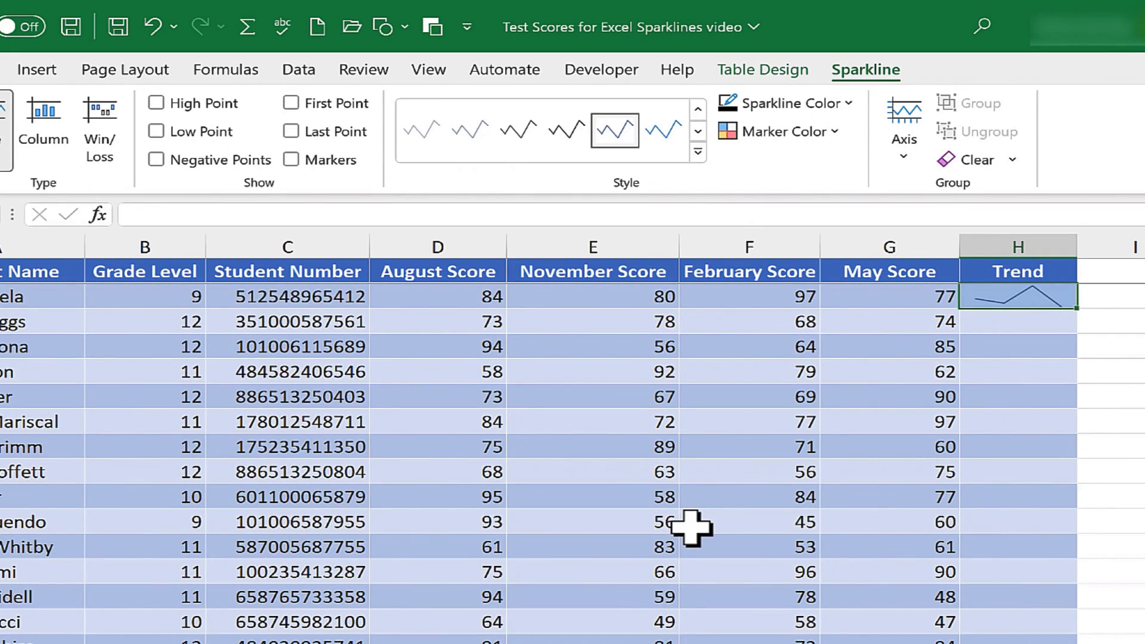
pyautogui.moveTo(993, 295)
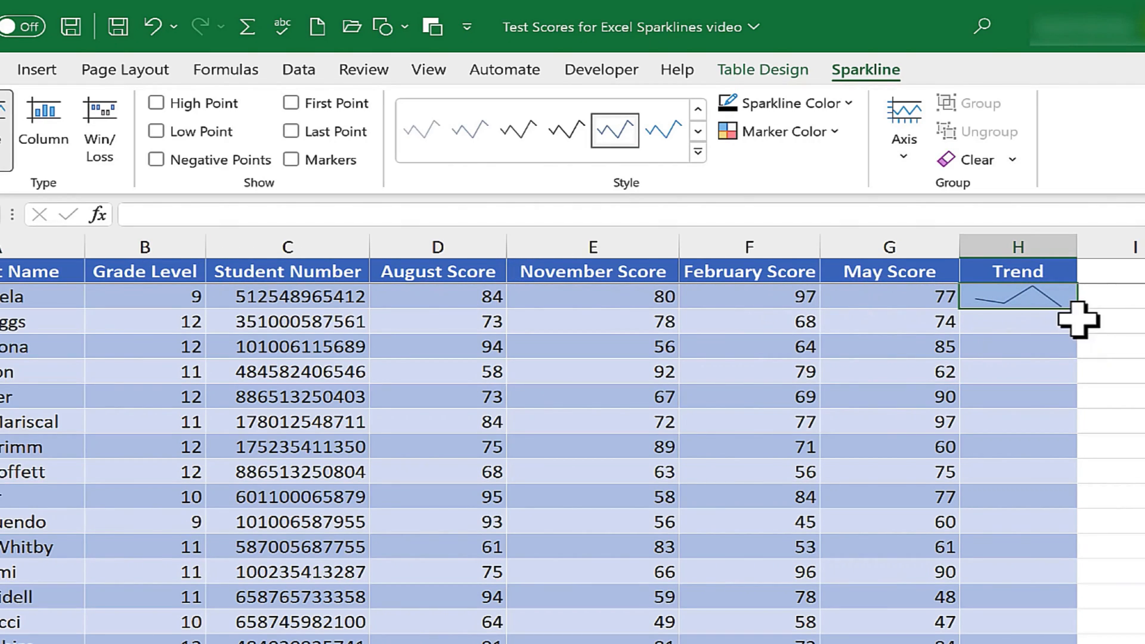
pyautogui.moveTo(840, 251)
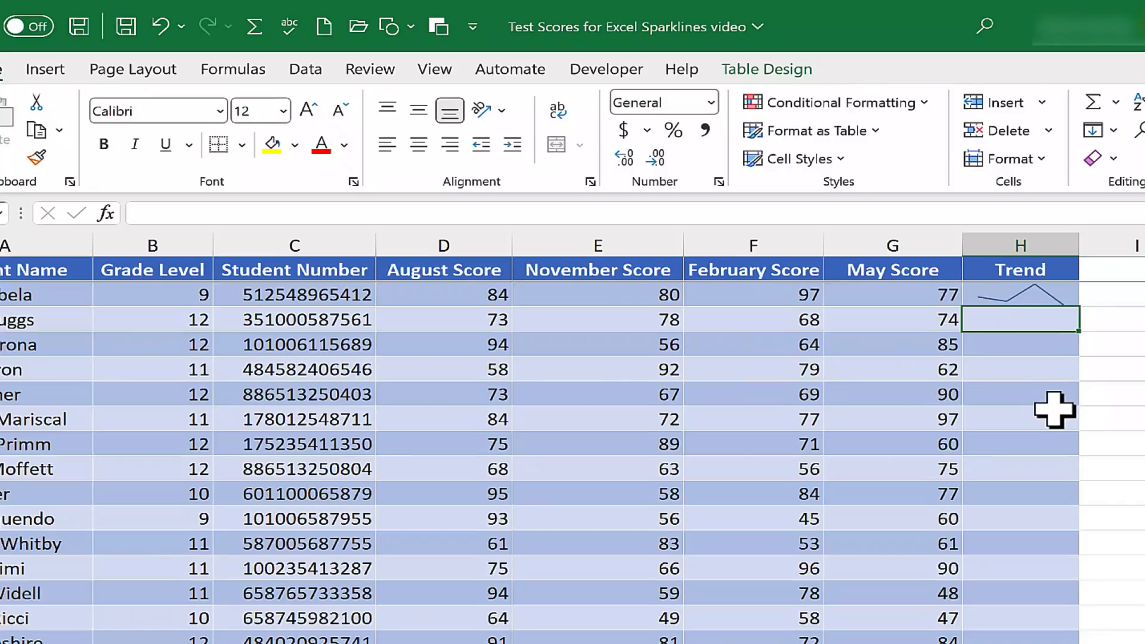
# Select the sparkline in H2 so the Sparkline tab and its options appear
pyautogui.click(1020, 307)
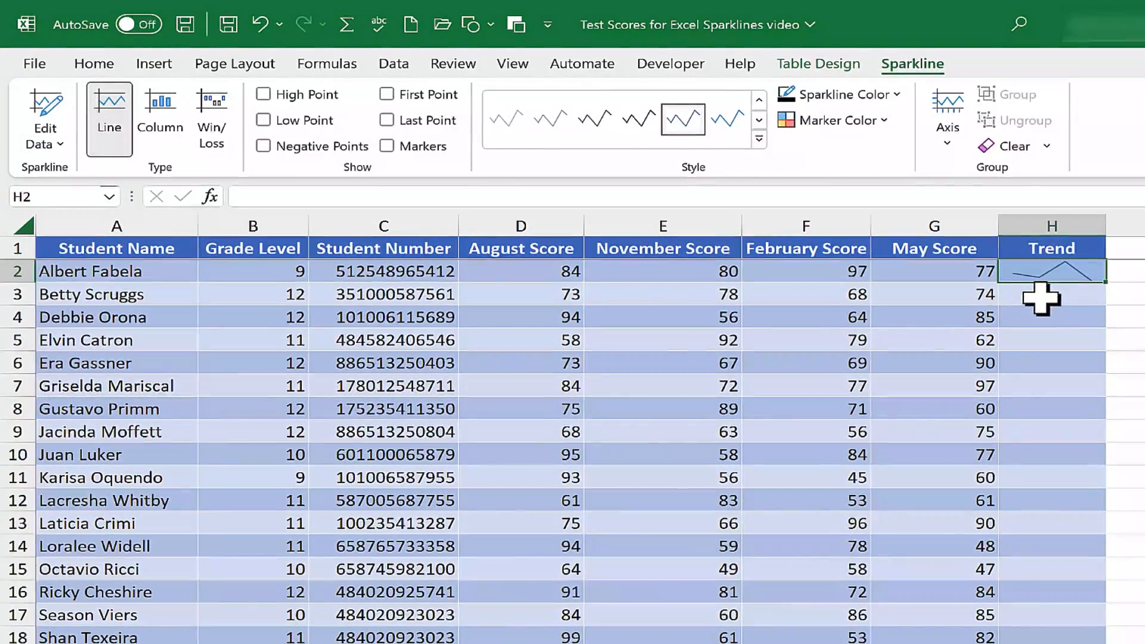
pyautogui.moveTo(1114, 296)
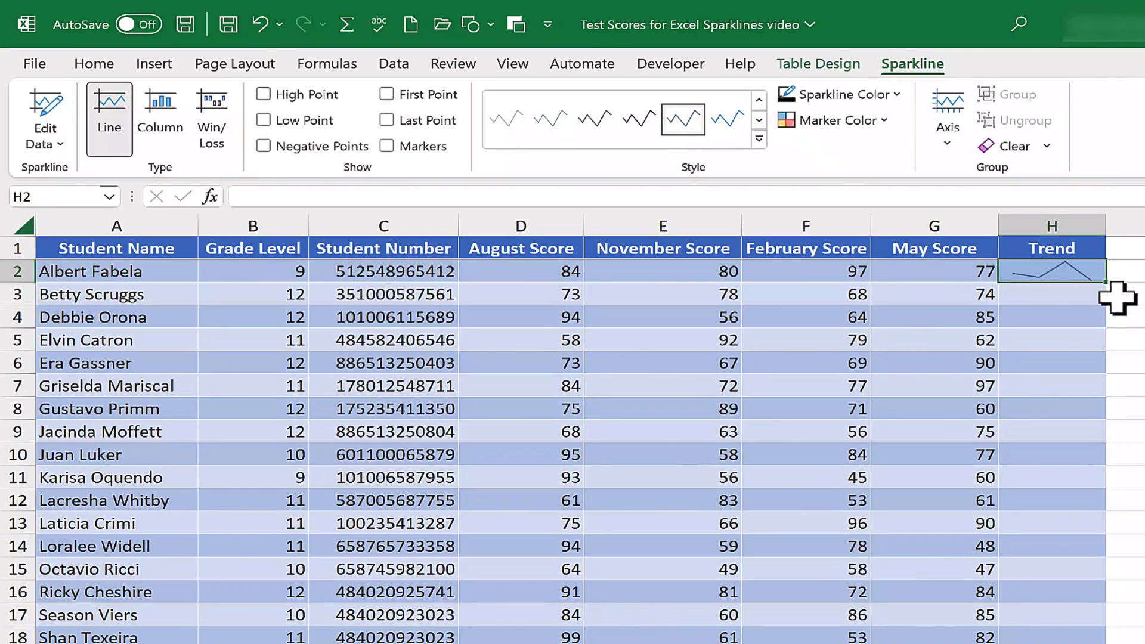
pyautogui.moveTo(1117, 296)
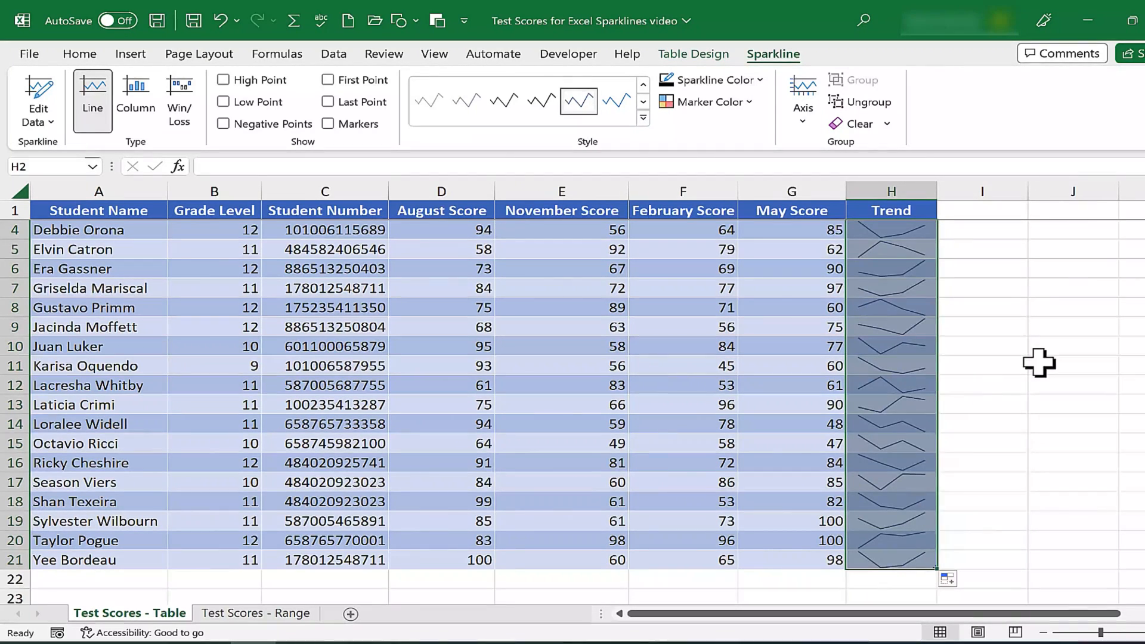
pyautogui.click(1072, 404)
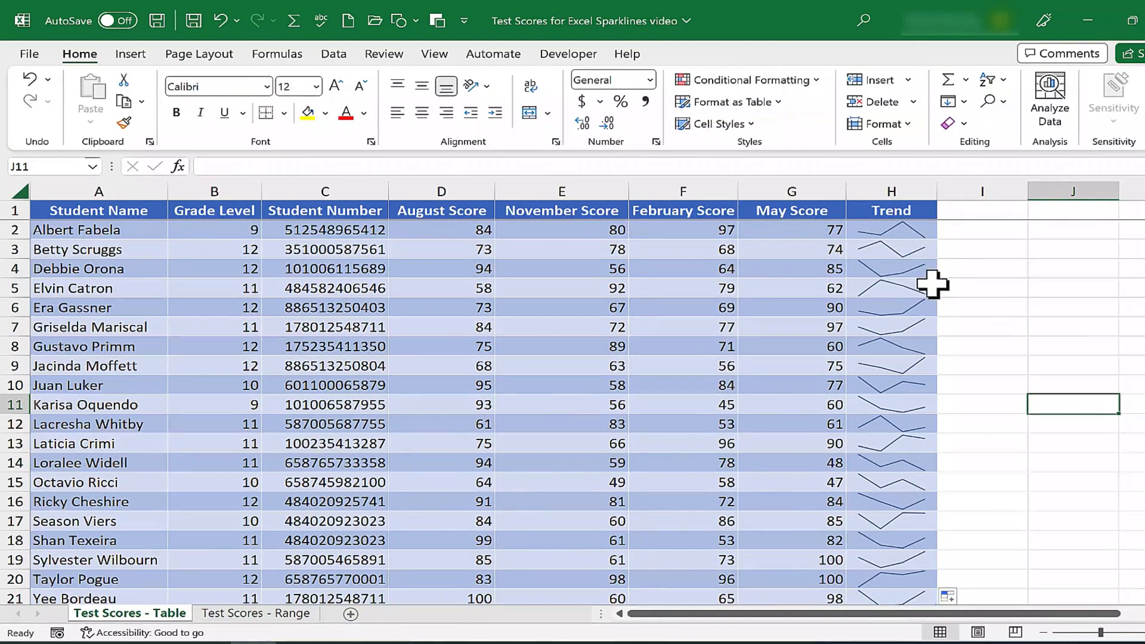
pyautogui.moveTo(906, 552)
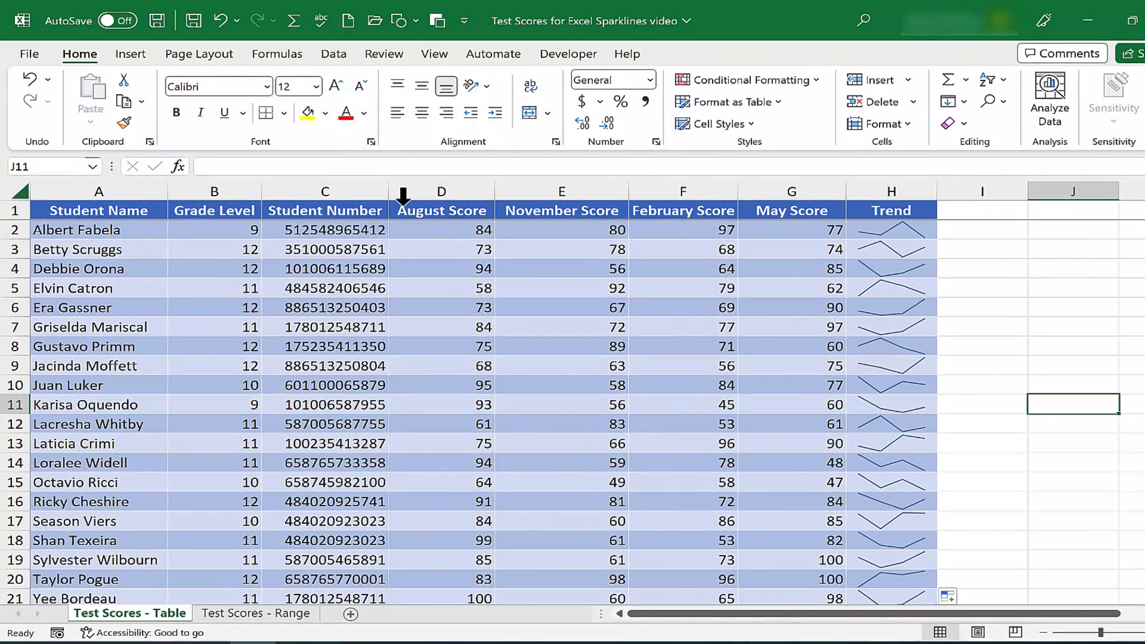
pyautogui.moveTo(912, 284)
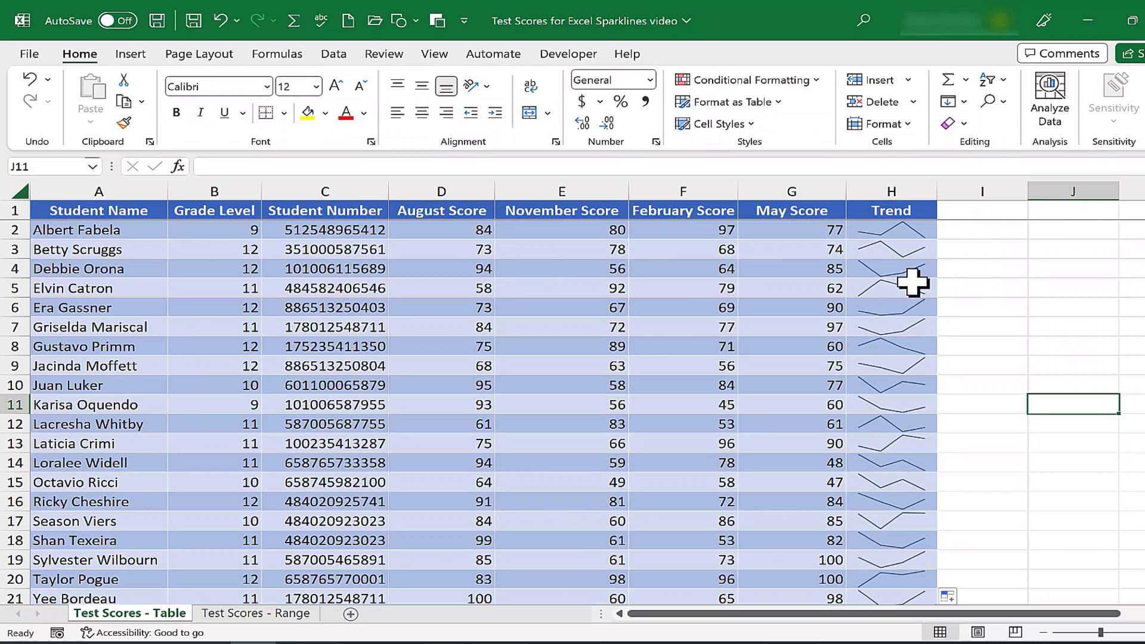
pyautogui.moveTo(114, 329)
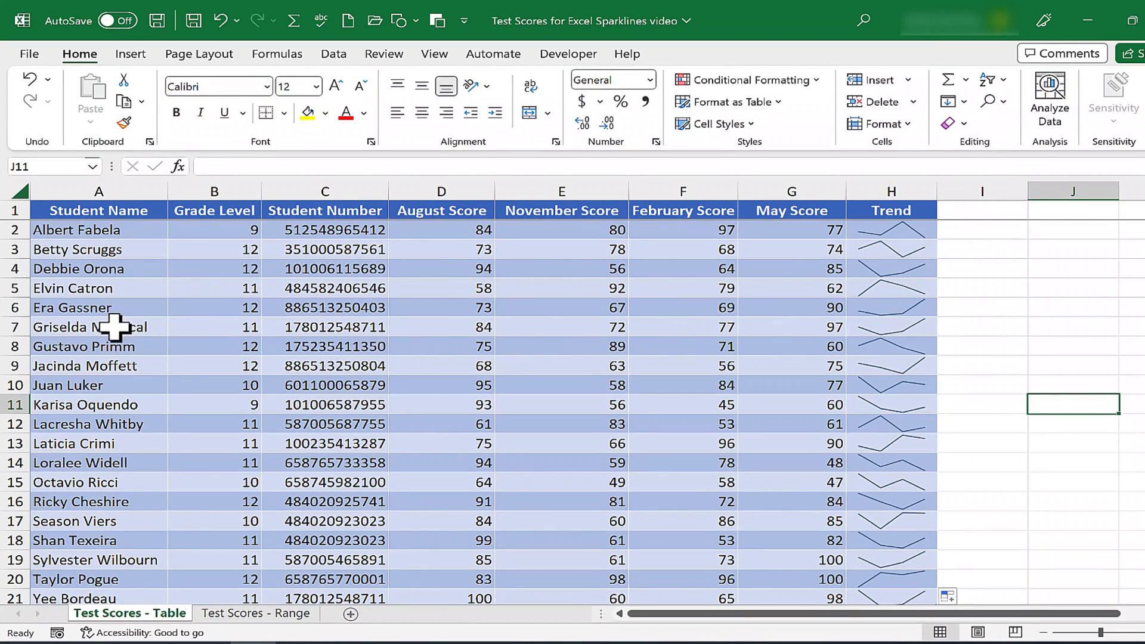
pyautogui.moveTo(927, 306)
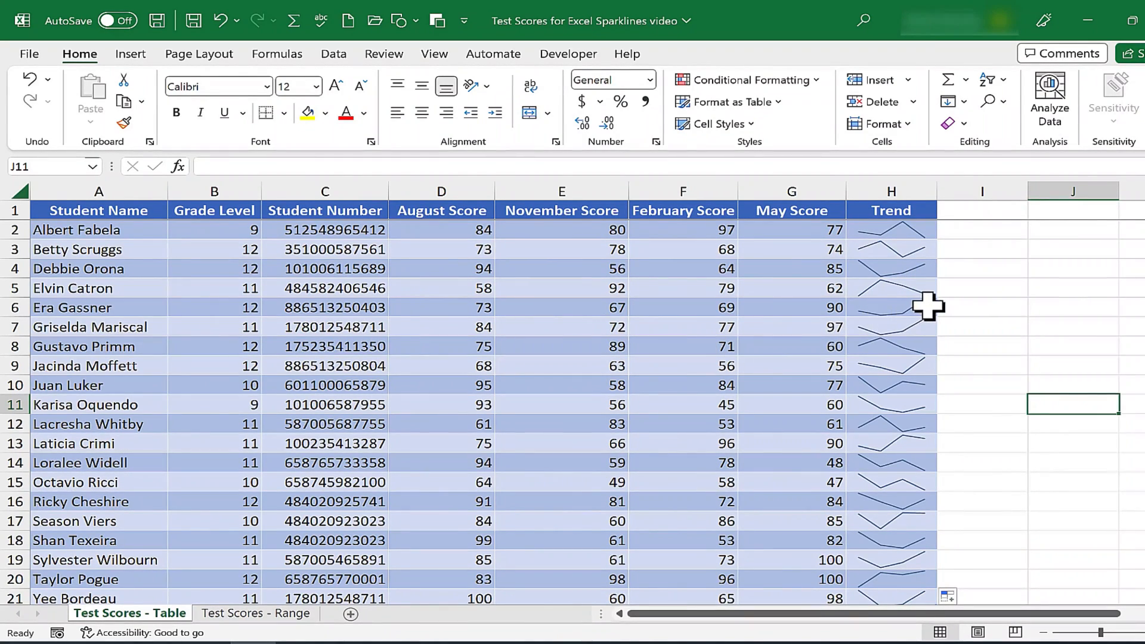
pyautogui.scroll(-3)
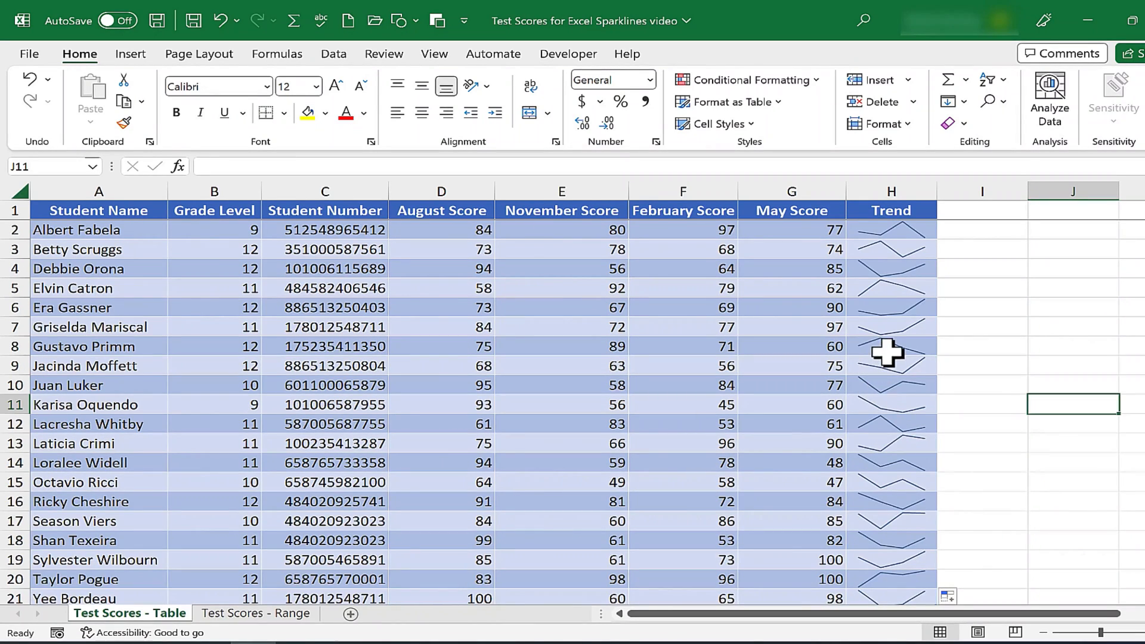
pyautogui.moveTo(942, 492)
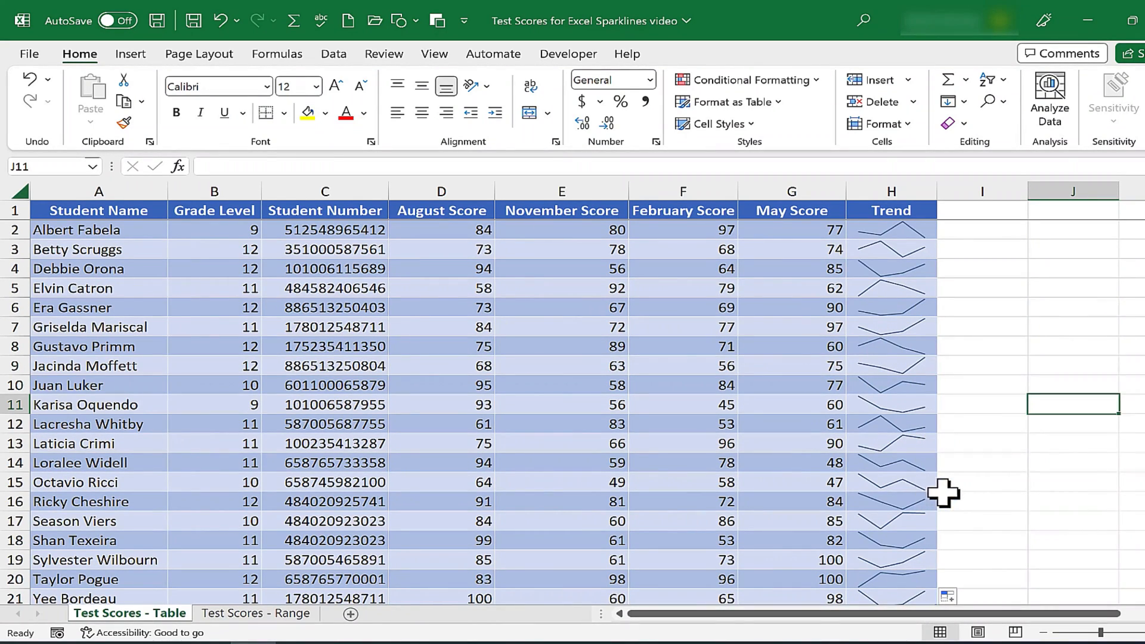
pyautogui.moveTo(905, 493)
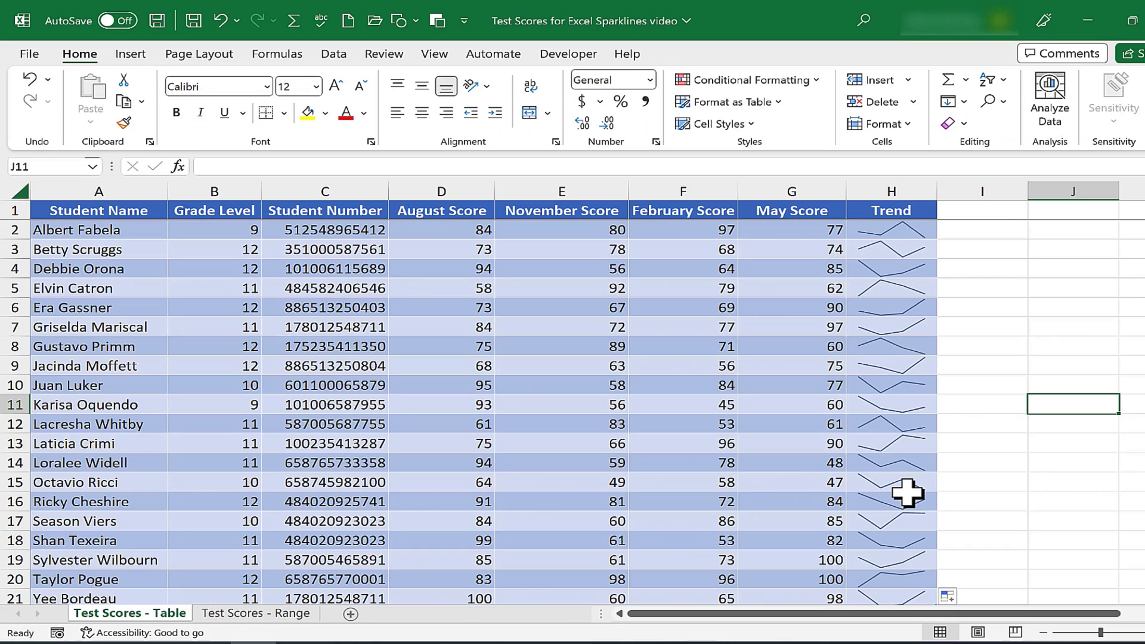
pyautogui.moveTo(947, 481)
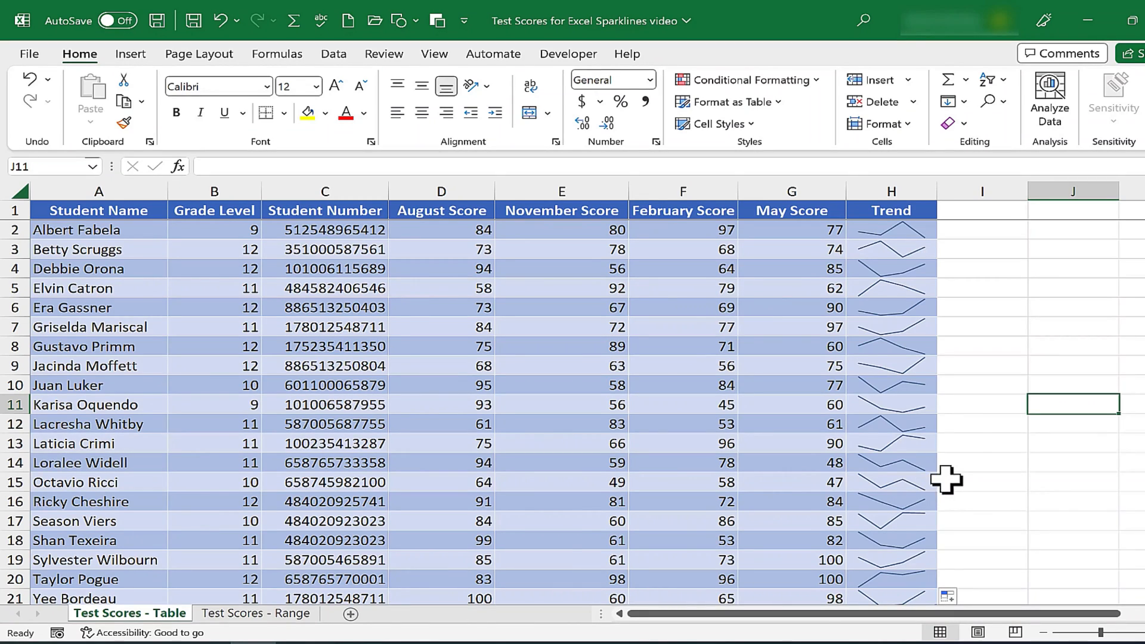
pyautogui.moveTo(899, 284)
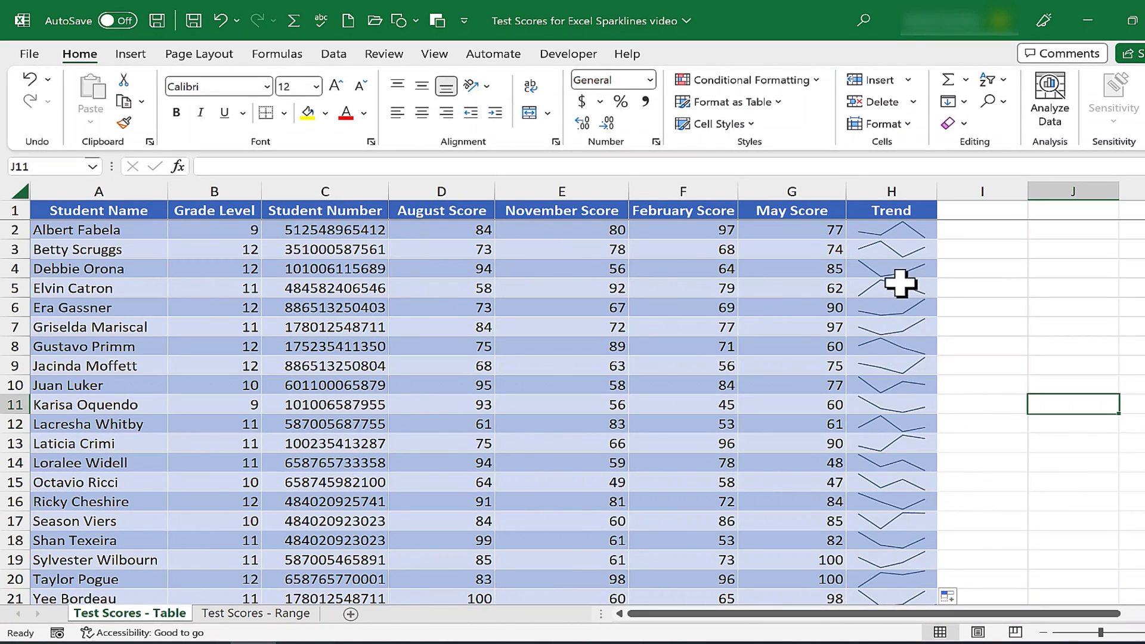
pyautogui.moveTo(890, 313)
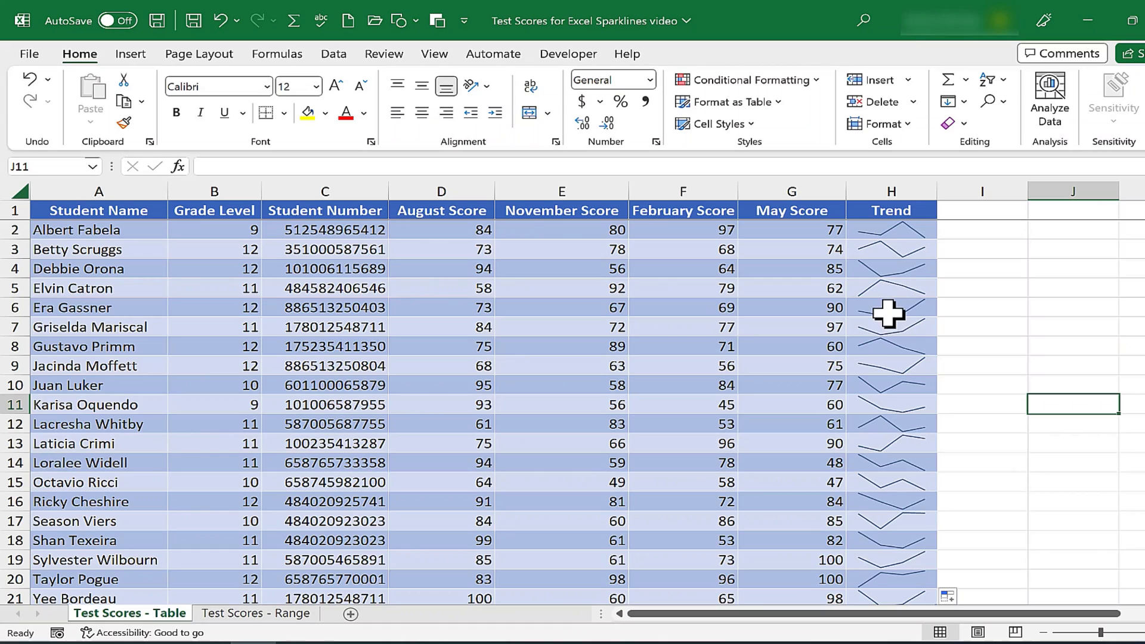
pyautogui.click(890, 327)
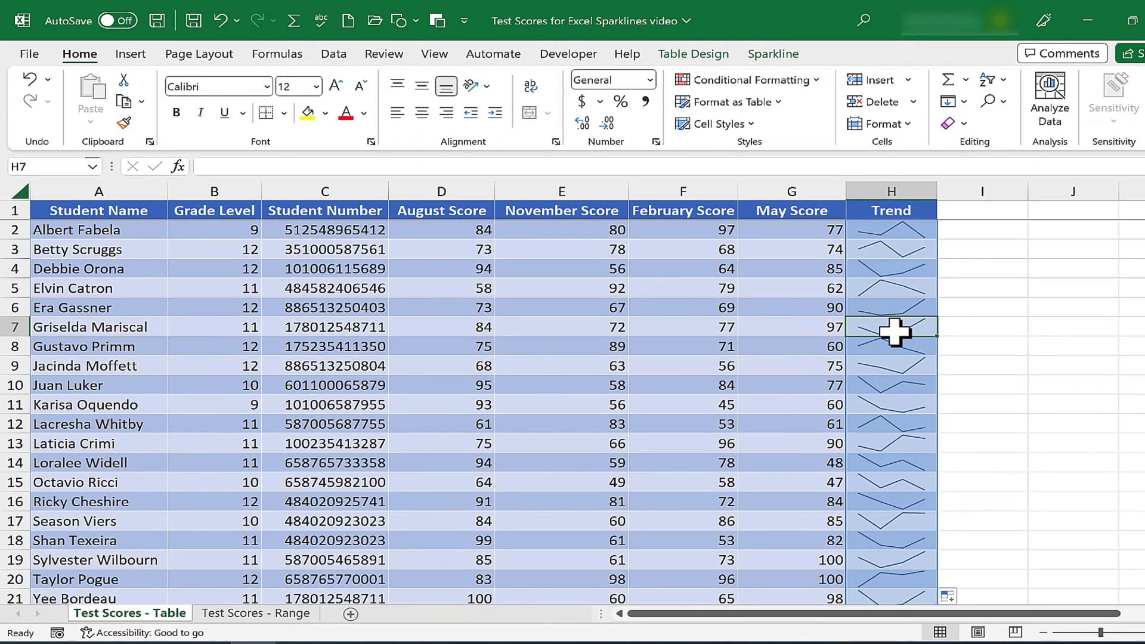
pyautogui.write('Great im')
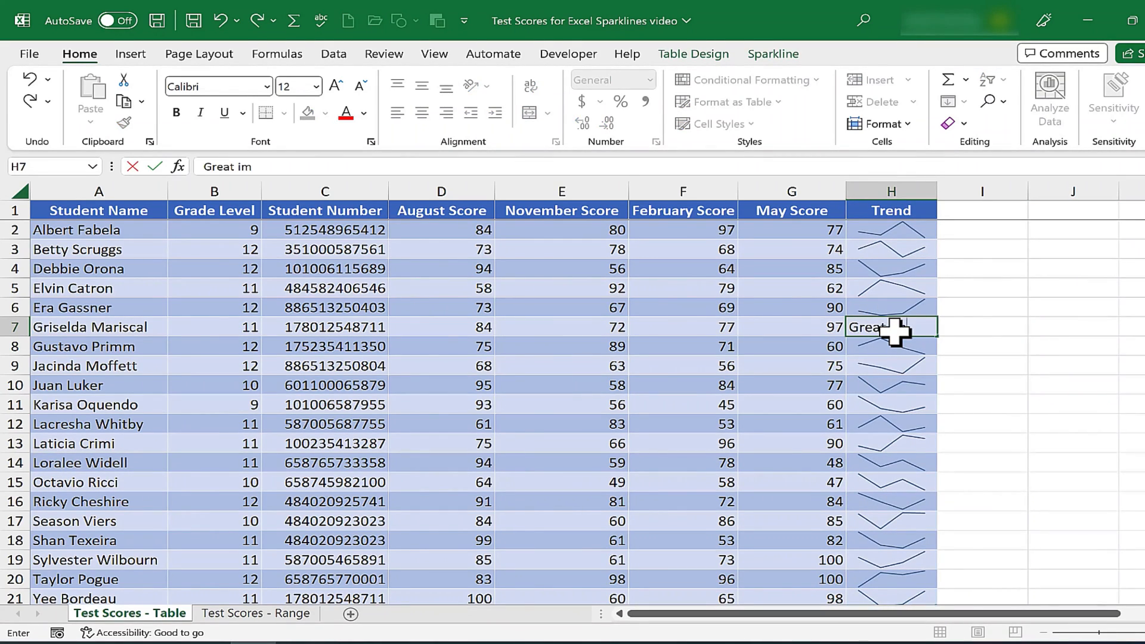
pyautogui.write('provement!')
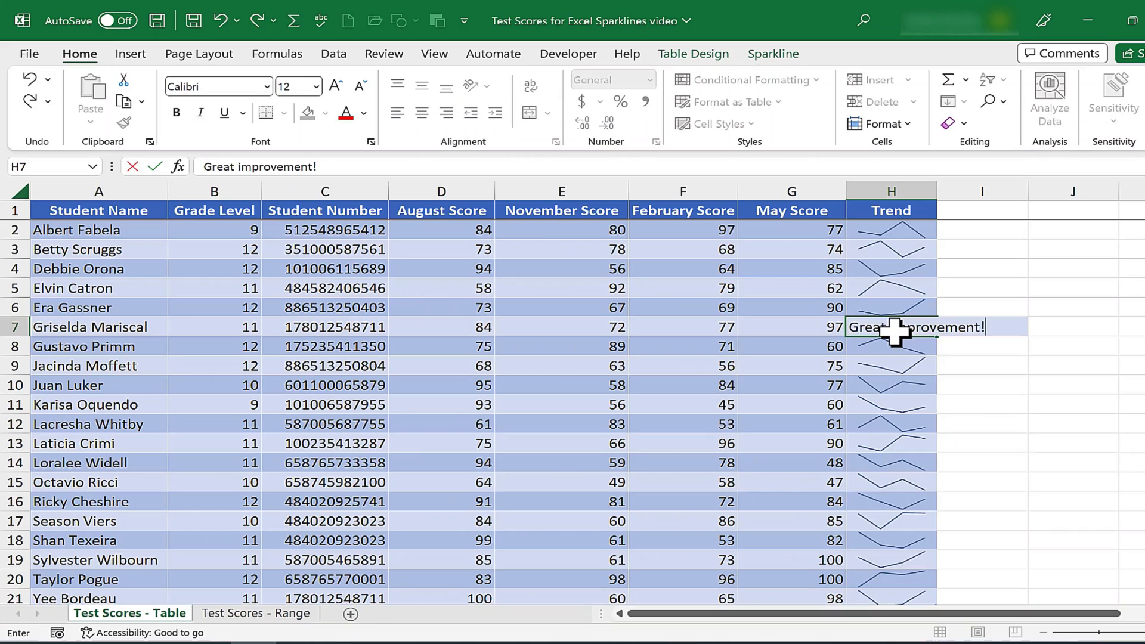
pyautogui.press('enter')
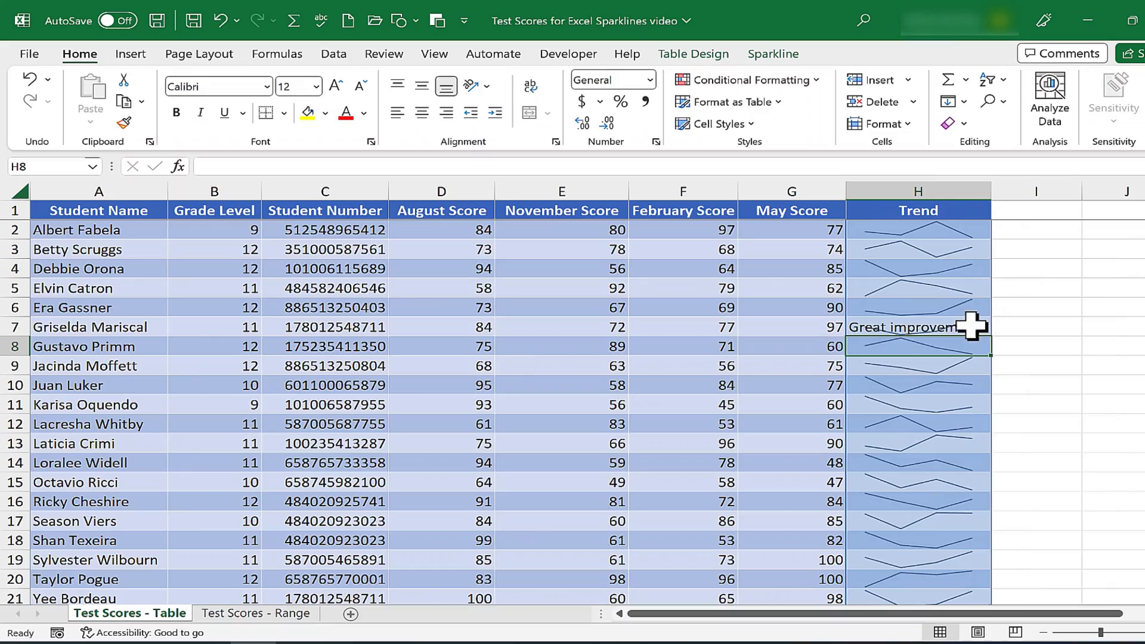
# Move off H7 and select the sparkline in H8 to review the Trend column
pyautogui.click(1035, 346)
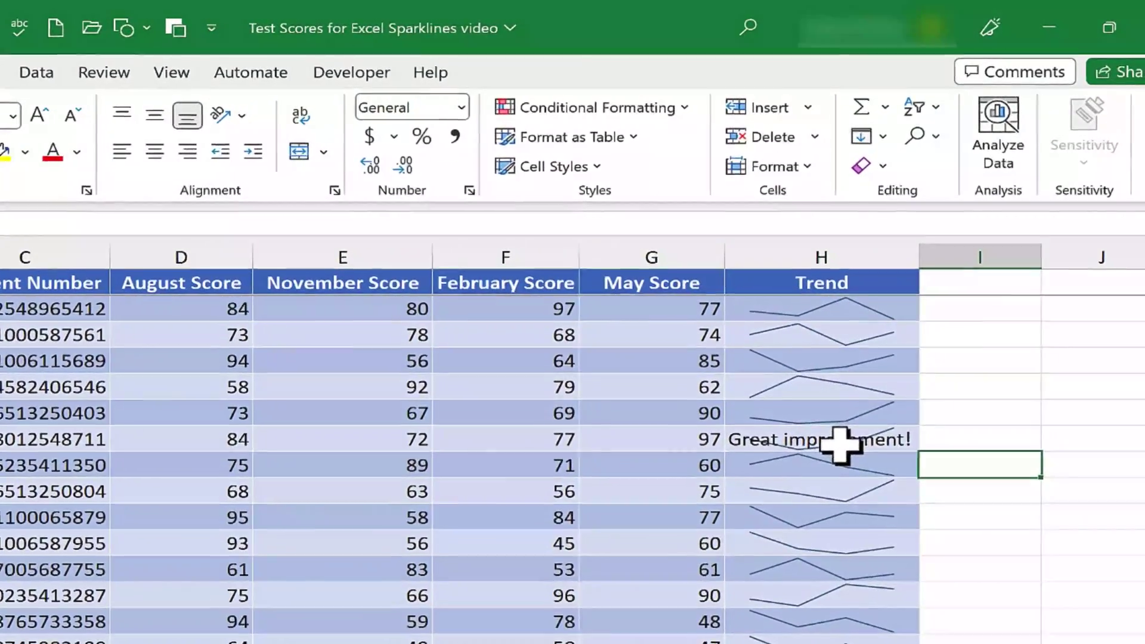
pyautogui.click(820, 441)
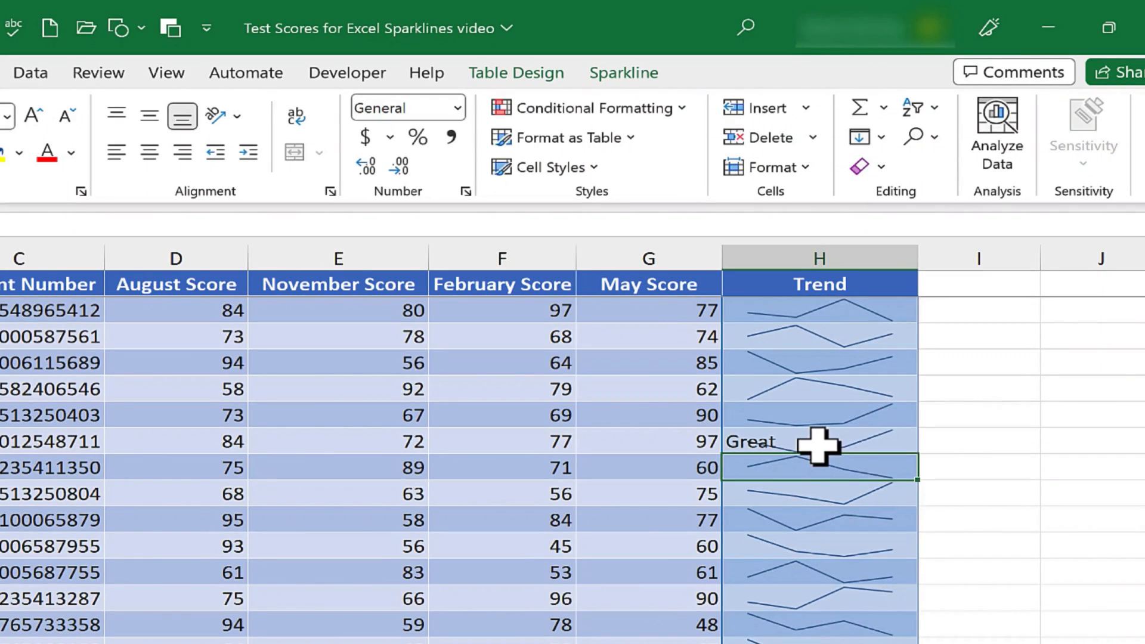
pyautogui.moveTo(927, 551)
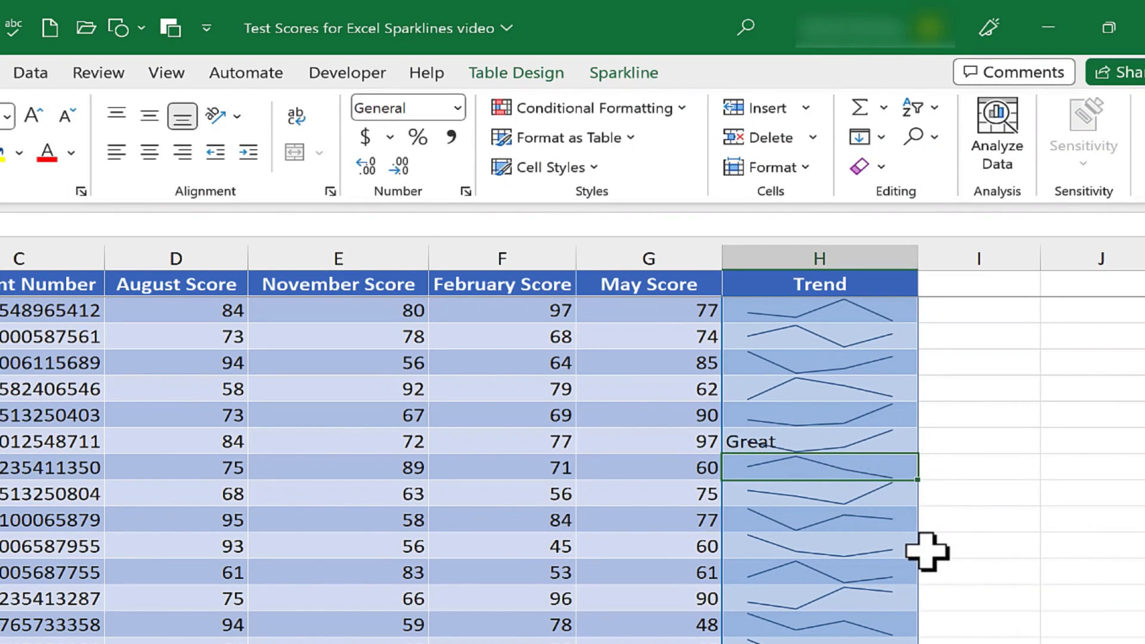
pyautogui.moveTo(818, 285)
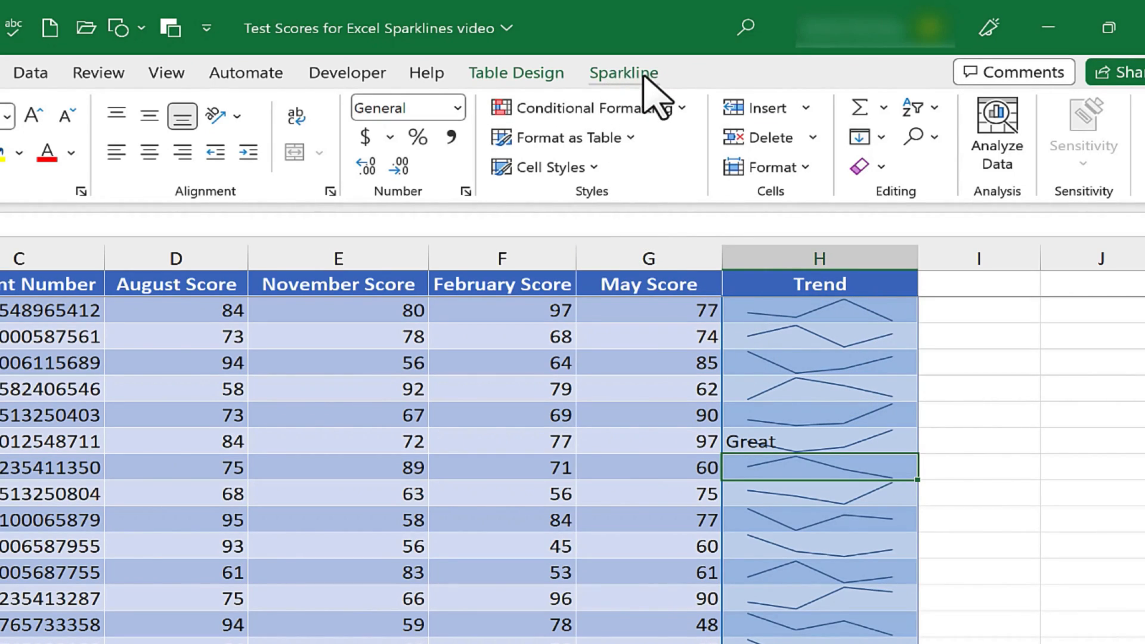
# Select the whole Trend sparkline group and preview it as column sparklines
pyautogui.click(622, 73)
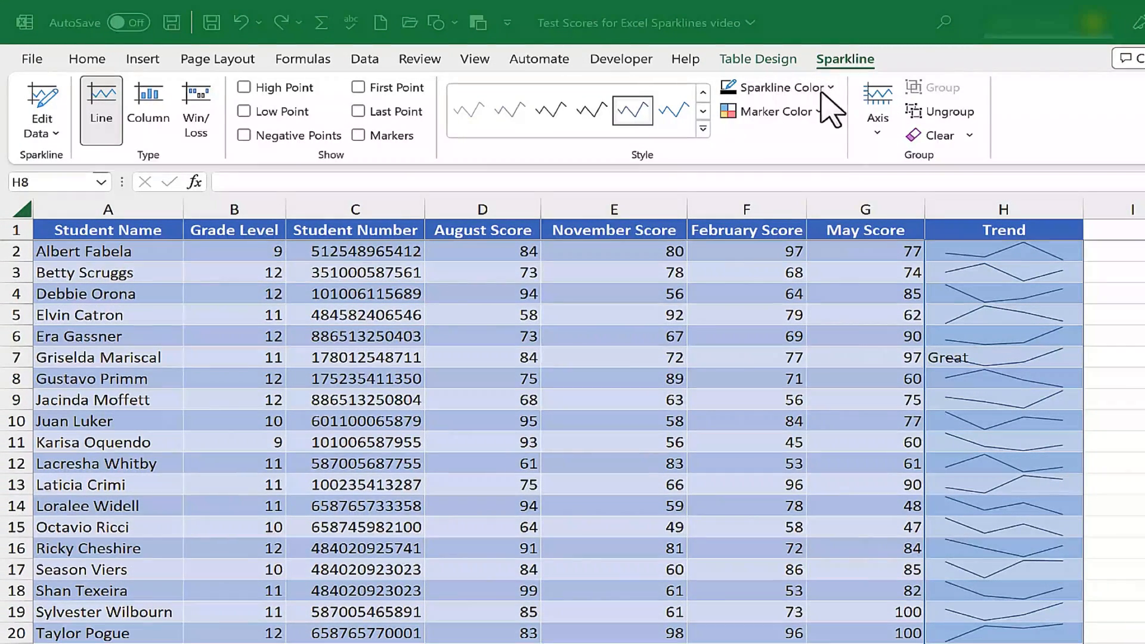
pyautogui.moveTo(40, 131)
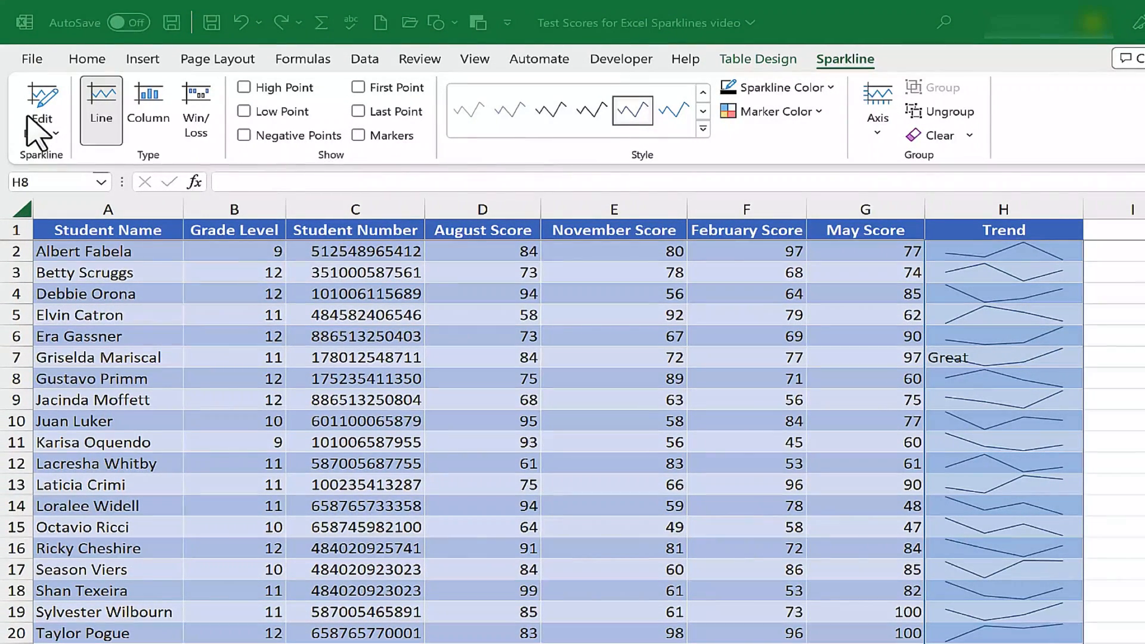
pyautogui.click(1003, 378)
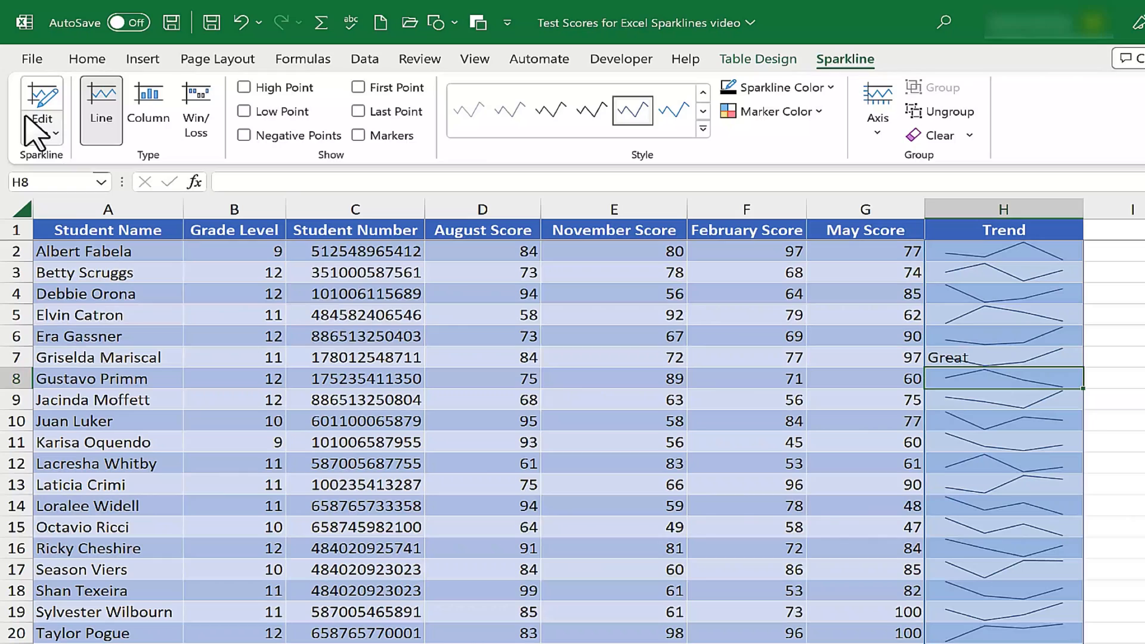
pyautogui.click(40, 121)
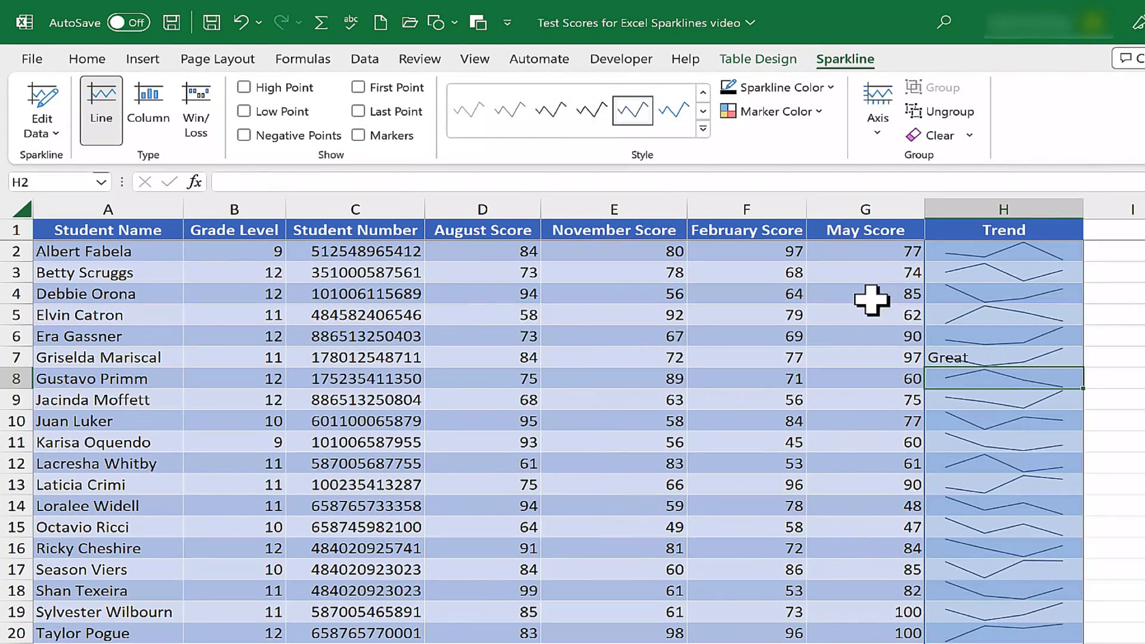
pyautogui.click(148, 110)
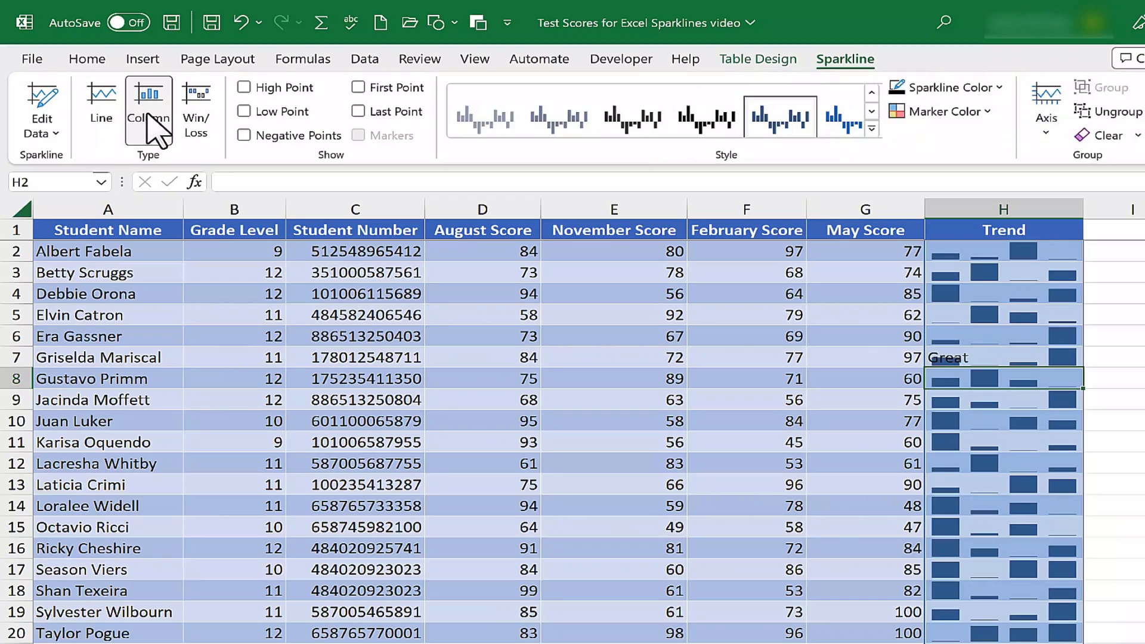
pyautogui.scroll(-3)
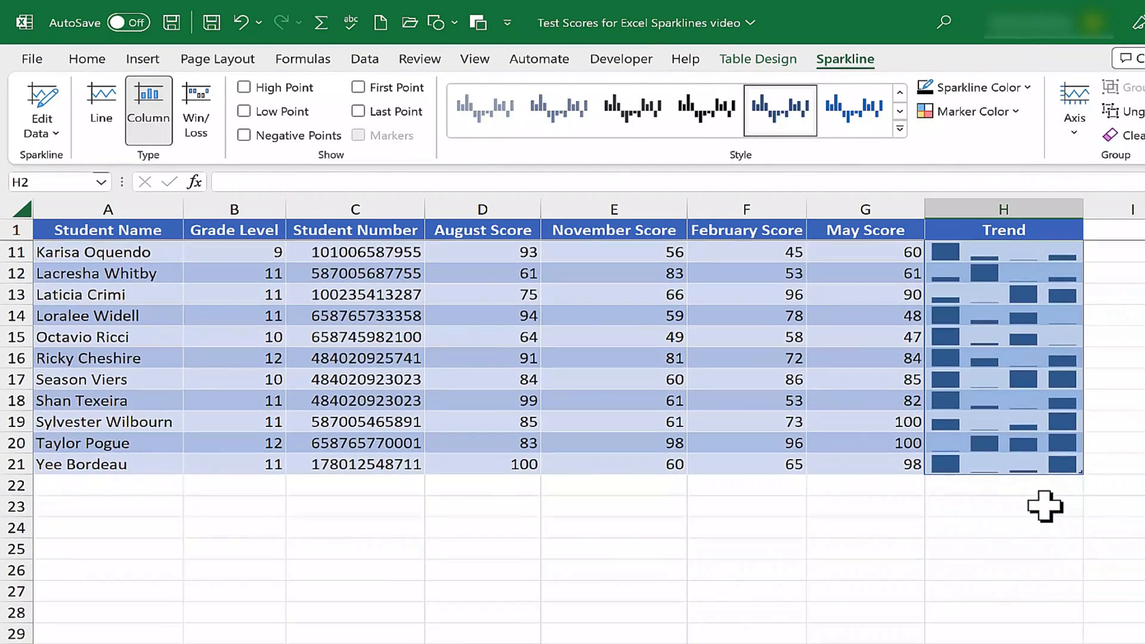
pyautogui.scroll(3)
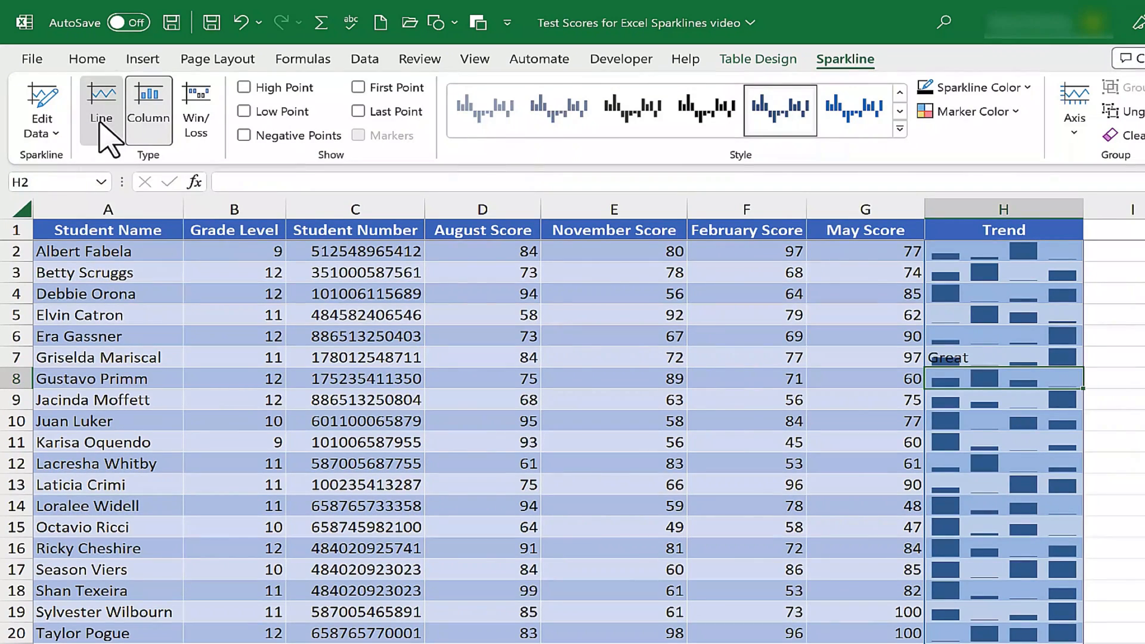
# Try win/loss bars, then return the Trend sparklines to line type
pyautogui.click(100, 105)
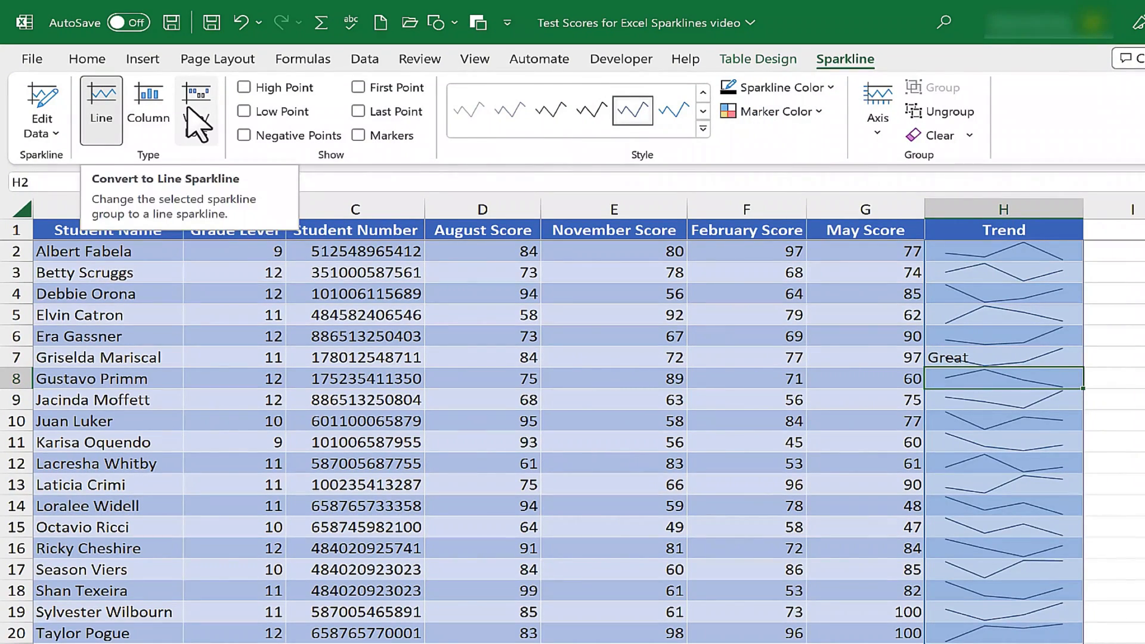
pyautogui.click(196, 107)
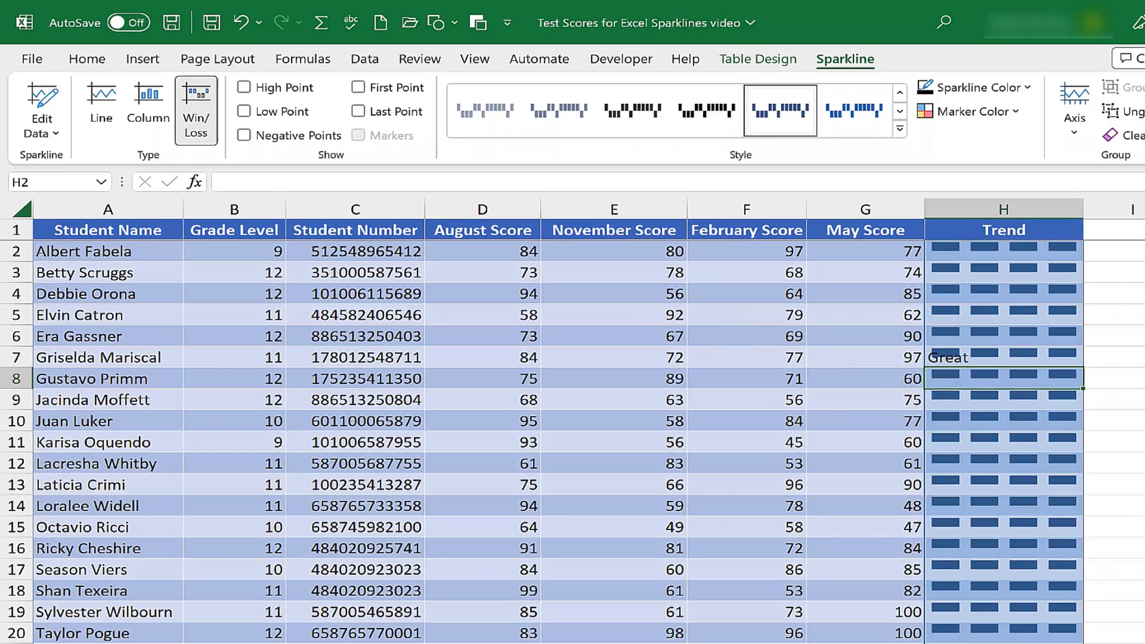
pyautogui.moveTo(427, 234)
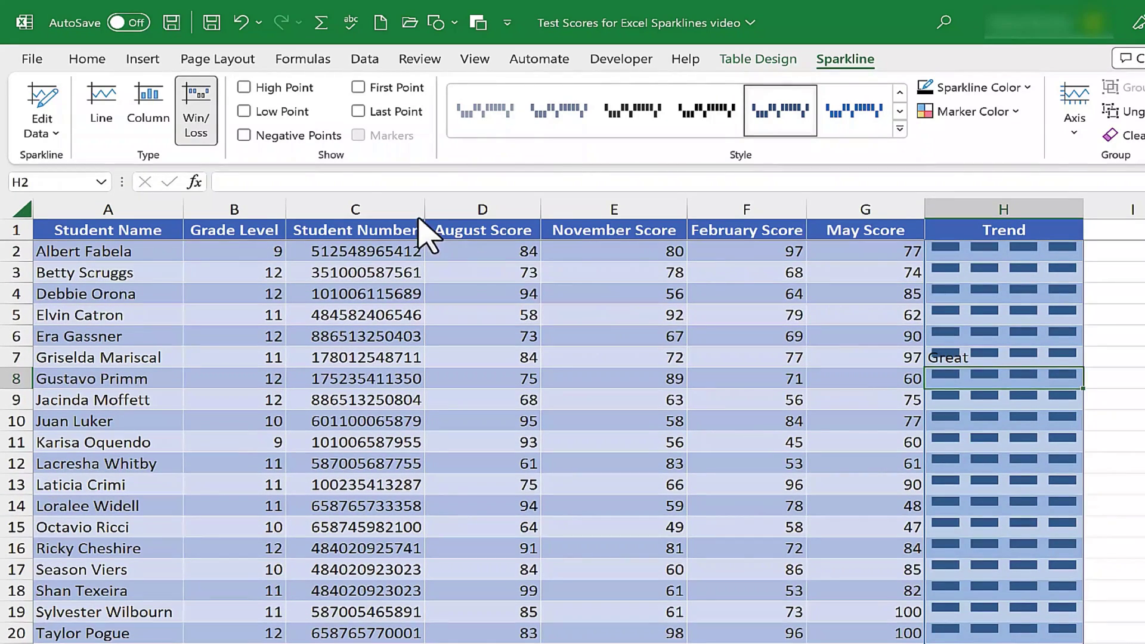
pyautogui.click(100, 109)
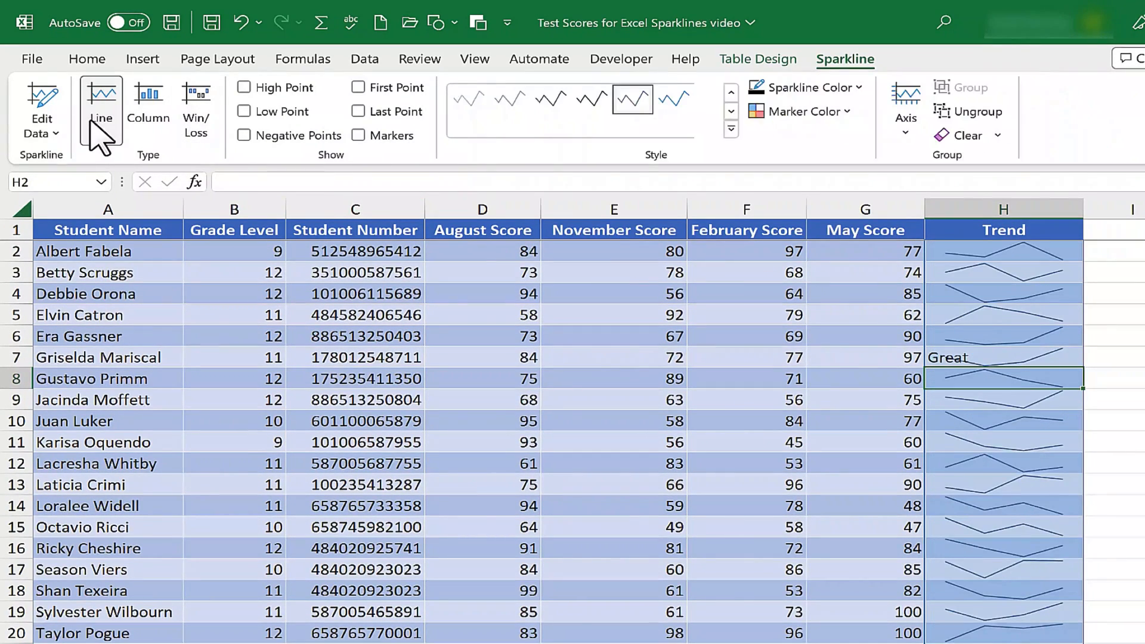
pyautogui.moveTo(244, 87)
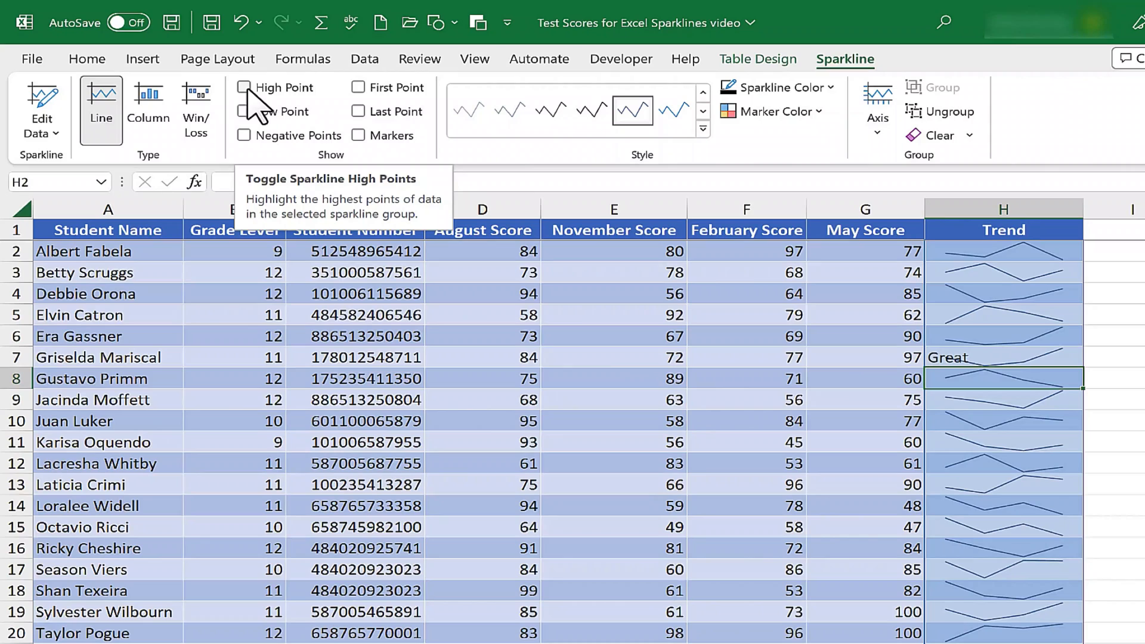
# Show High Point and Low Point markers on every Trend sparkline, after trying other point options
pyautogui.click(243, 87)
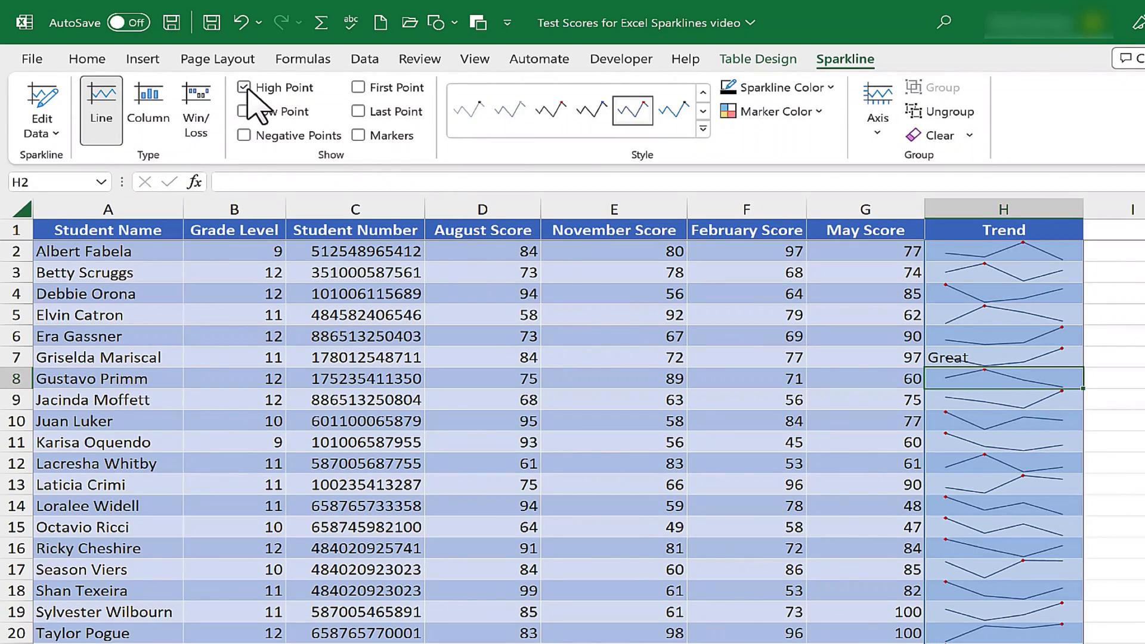
pyautogui.click(242, 111)
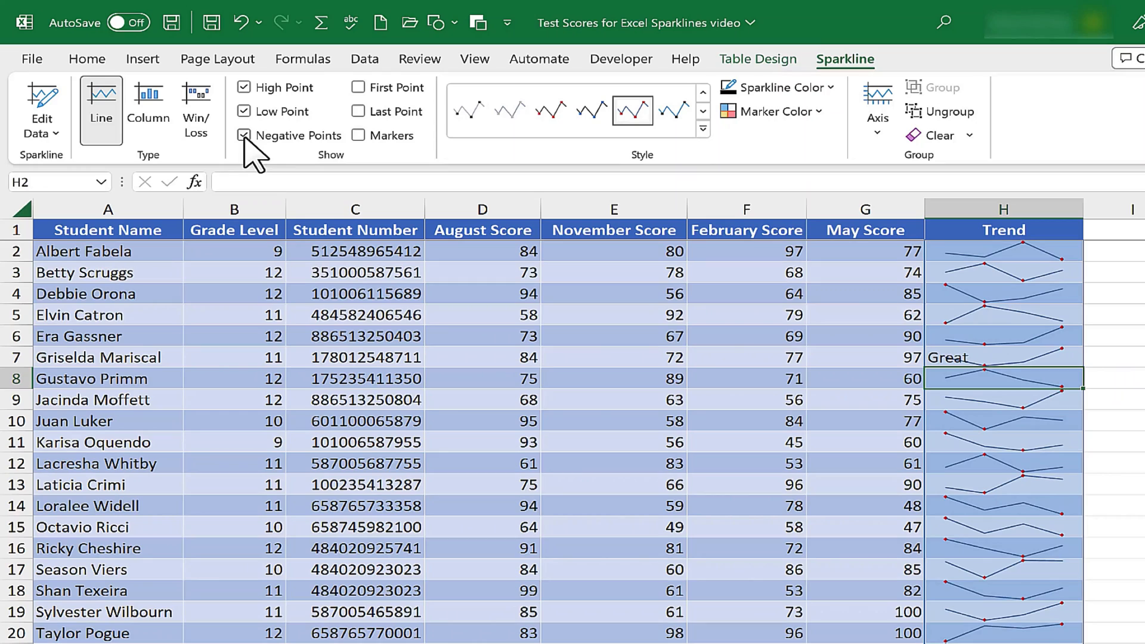
pyautogui.click(244, 135)
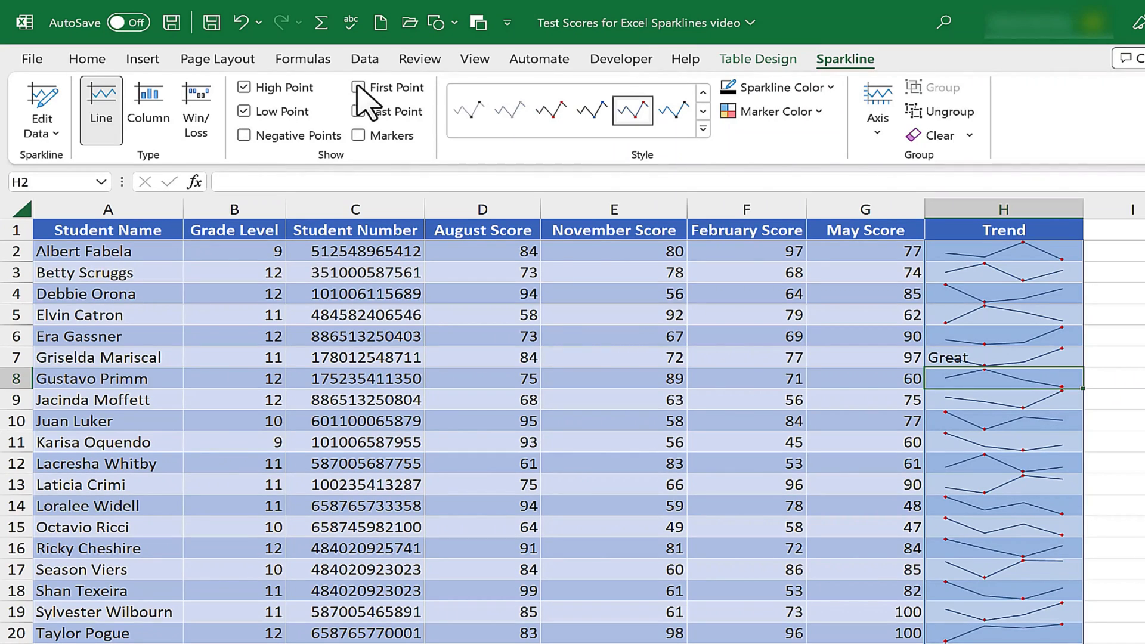
pyautogui.click(357, 87)
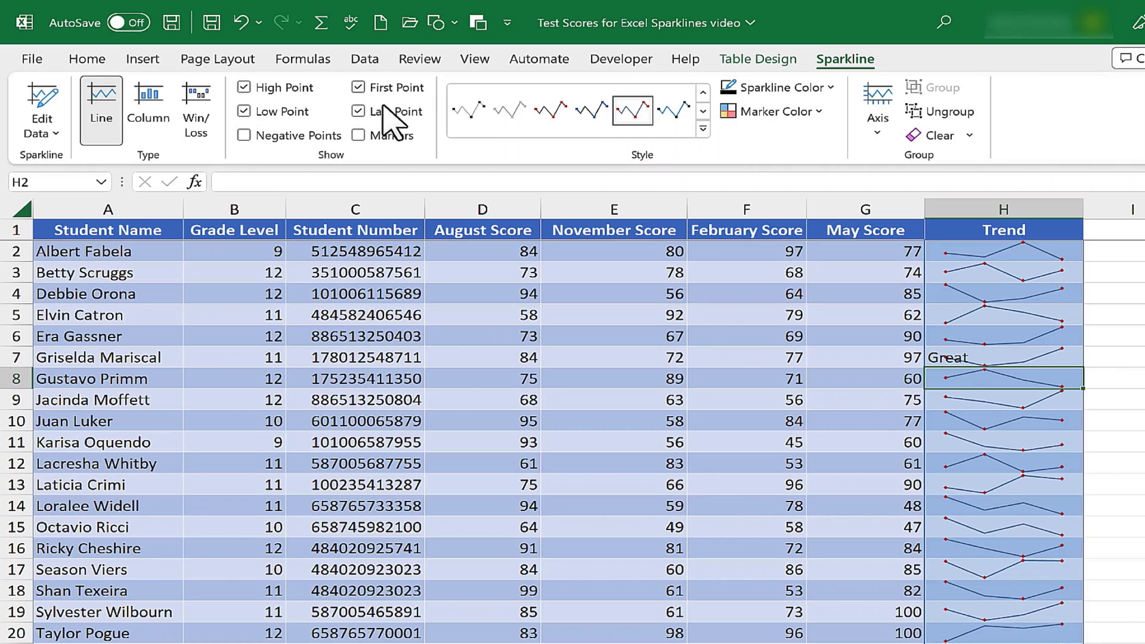
pyautogui.moveTo(781, 386)
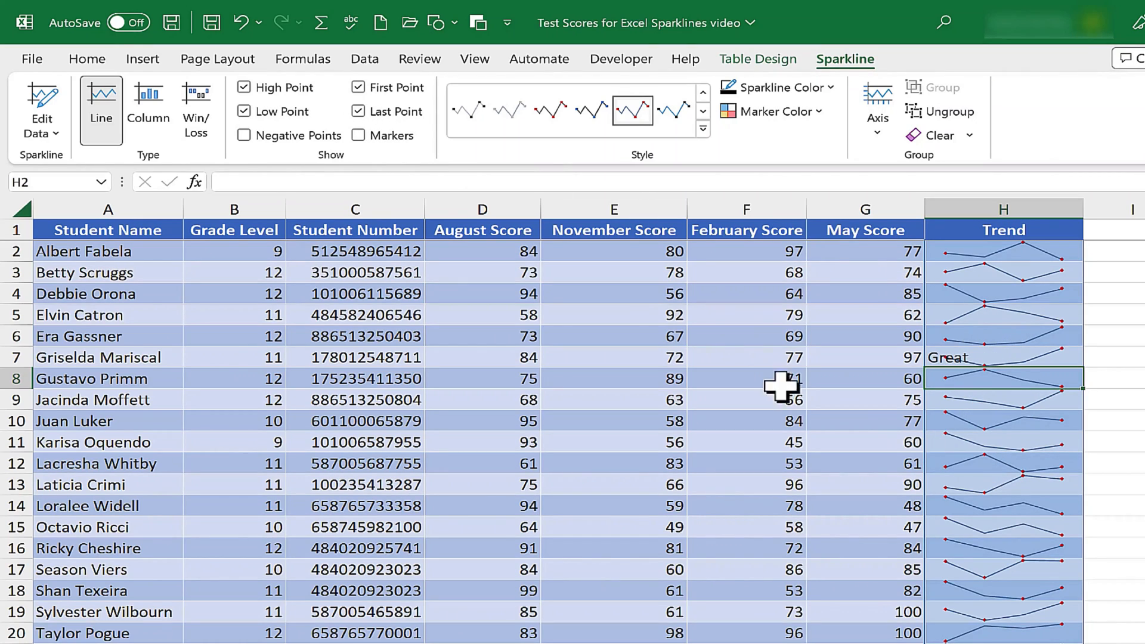
pyautogui.moveTo(1039, 298)
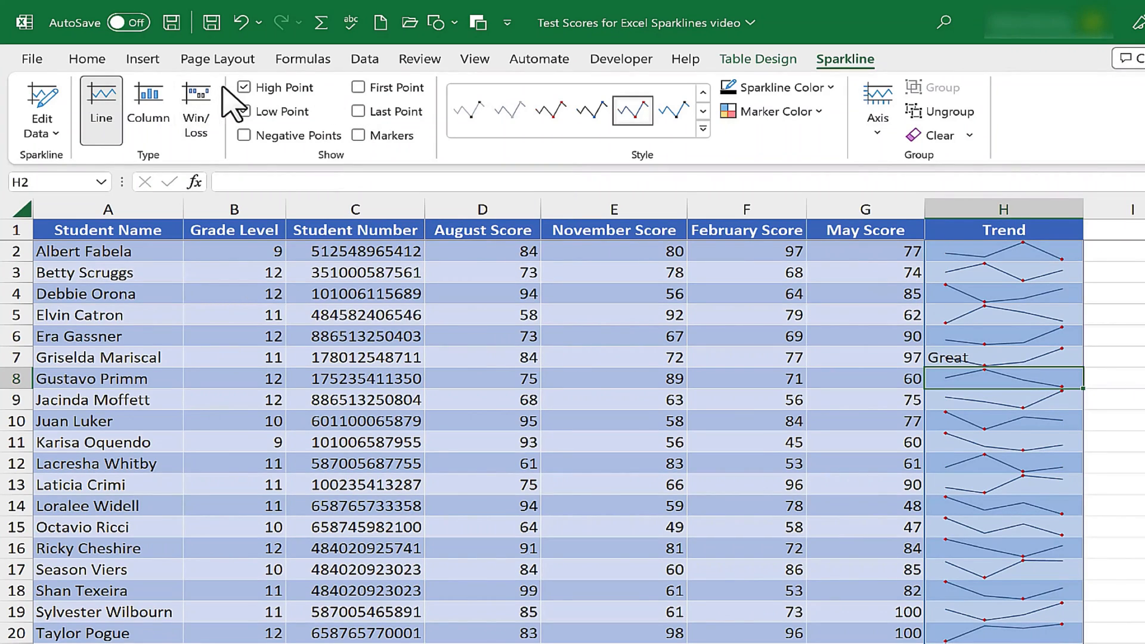
pyautogui.click(243, 111)
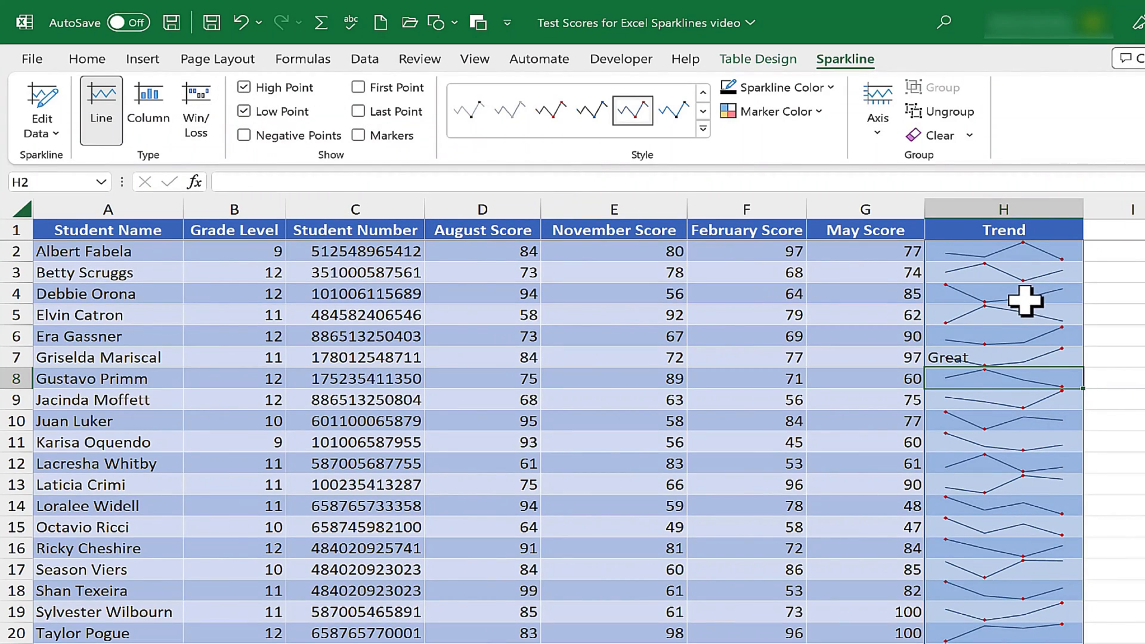
# Apply a different sparkline style from the Style gallery to the Trend sparklines
pyautogui.click(701, 128)
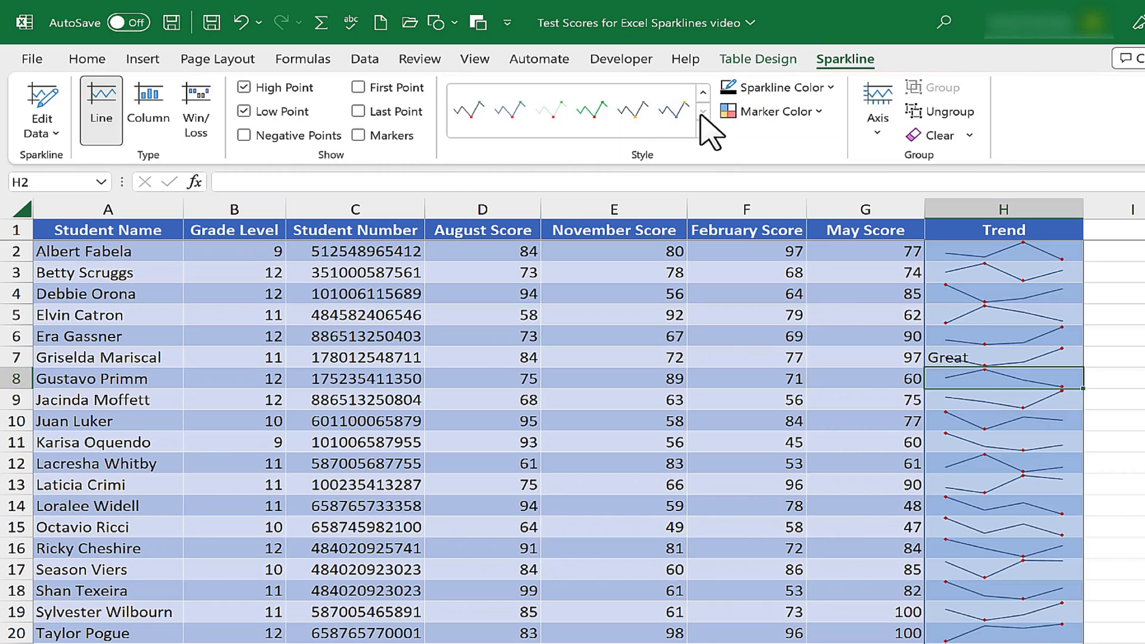
pyautogui.moveTo(591, 111)
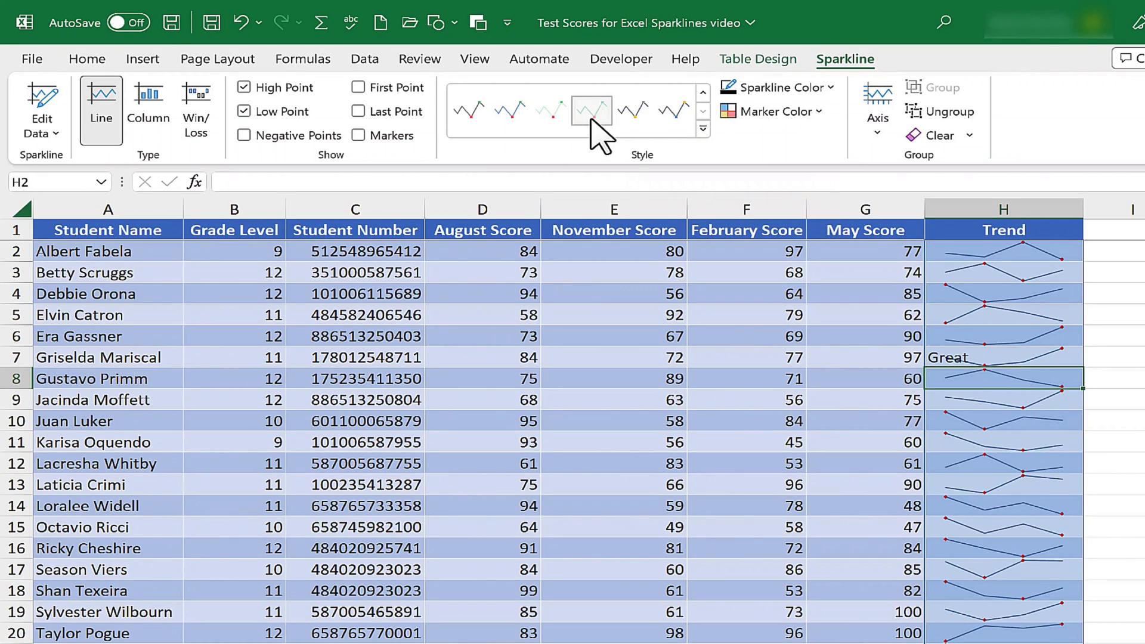
pyautogui.click(632, 112)
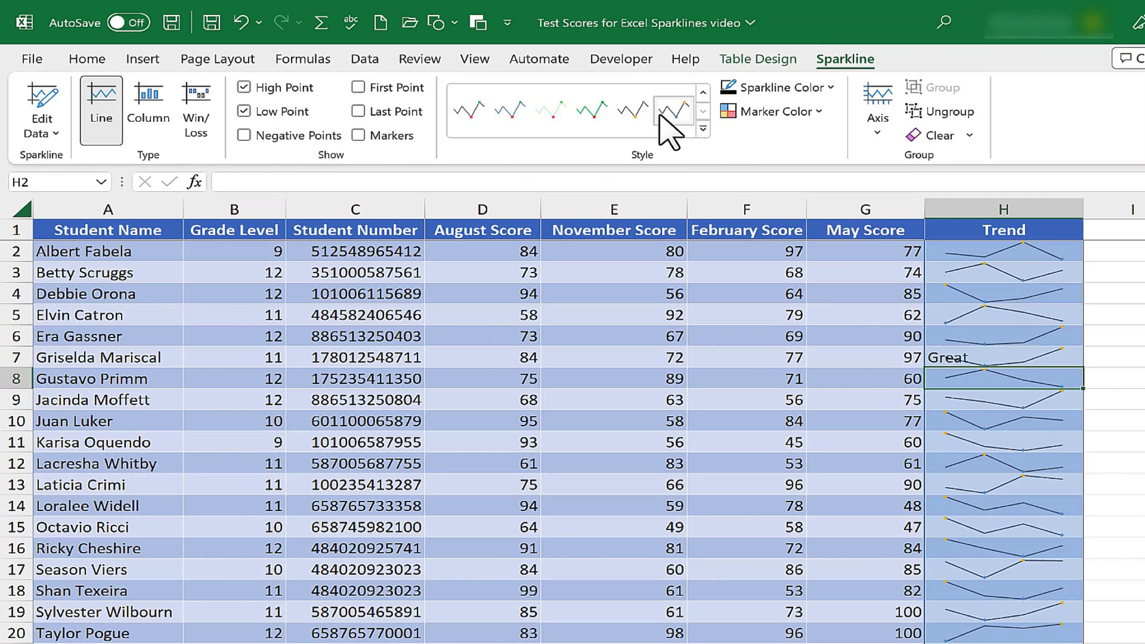
pyautogui.click(702, 129)
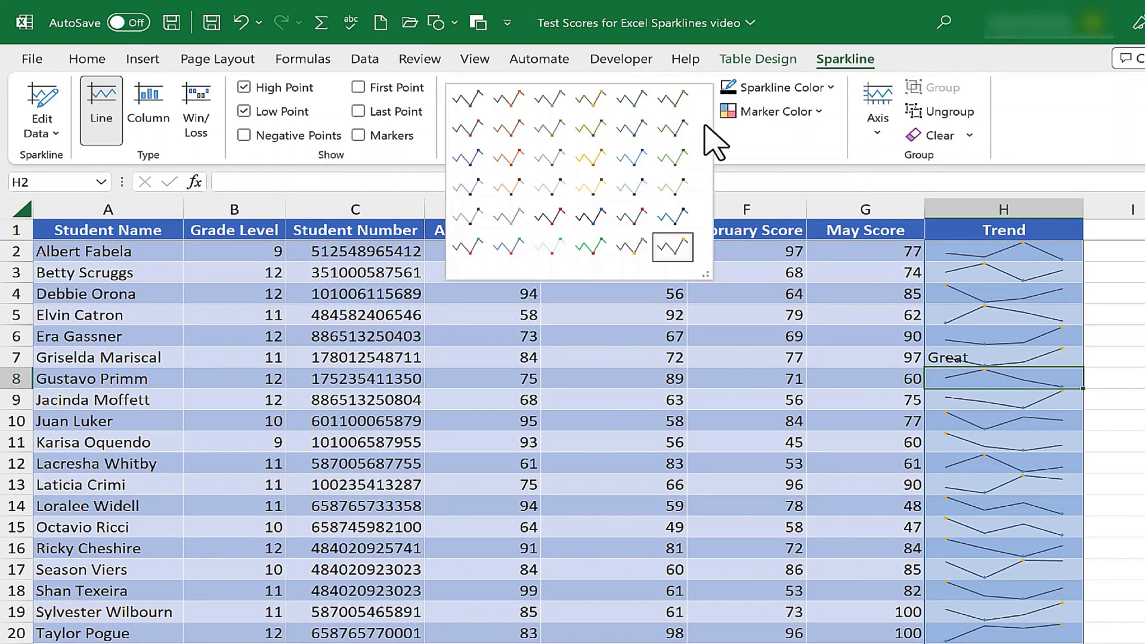
pyautogui.moveTo(671, 128)
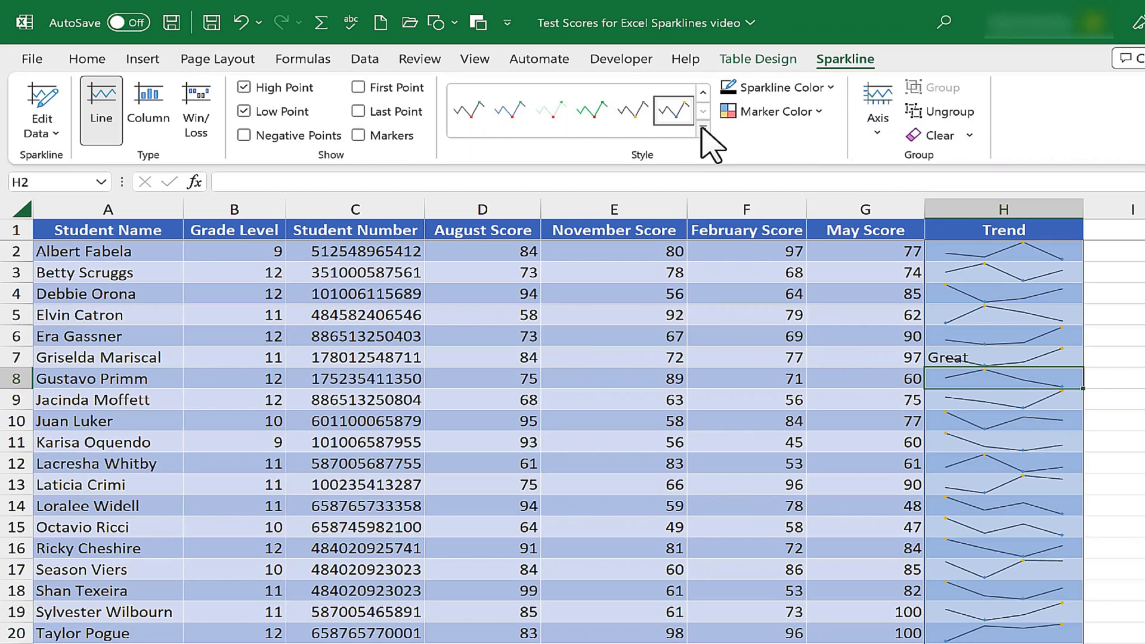
pyautogui.click(702, 131)
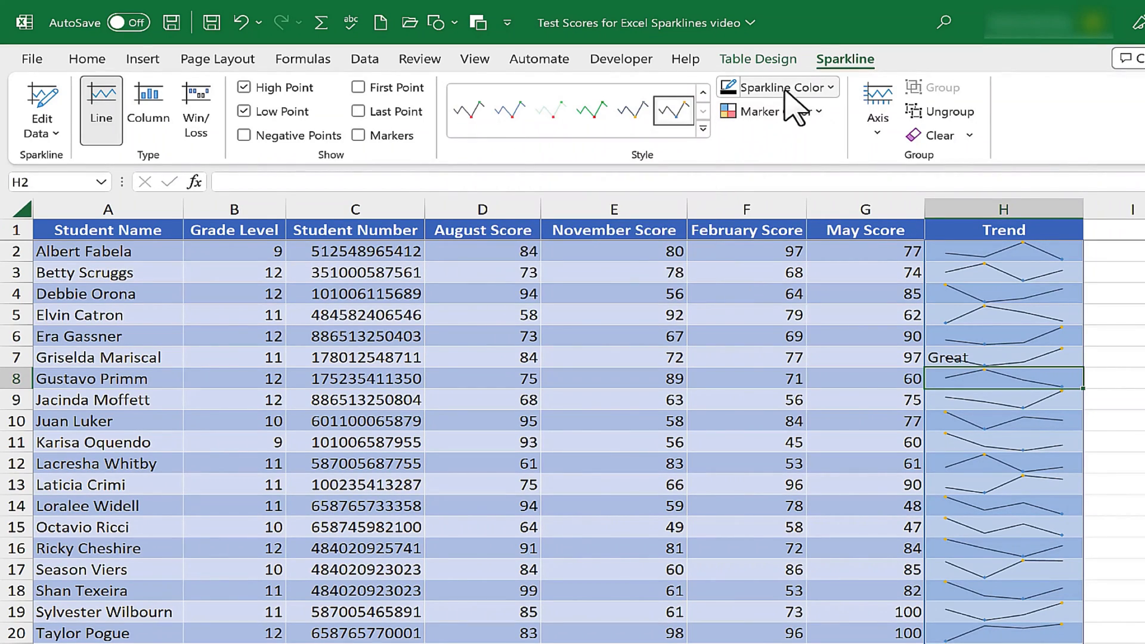
# Colour the Trend sparkline lines orange, then look at the axis options
pyautogui.click(776, 87)
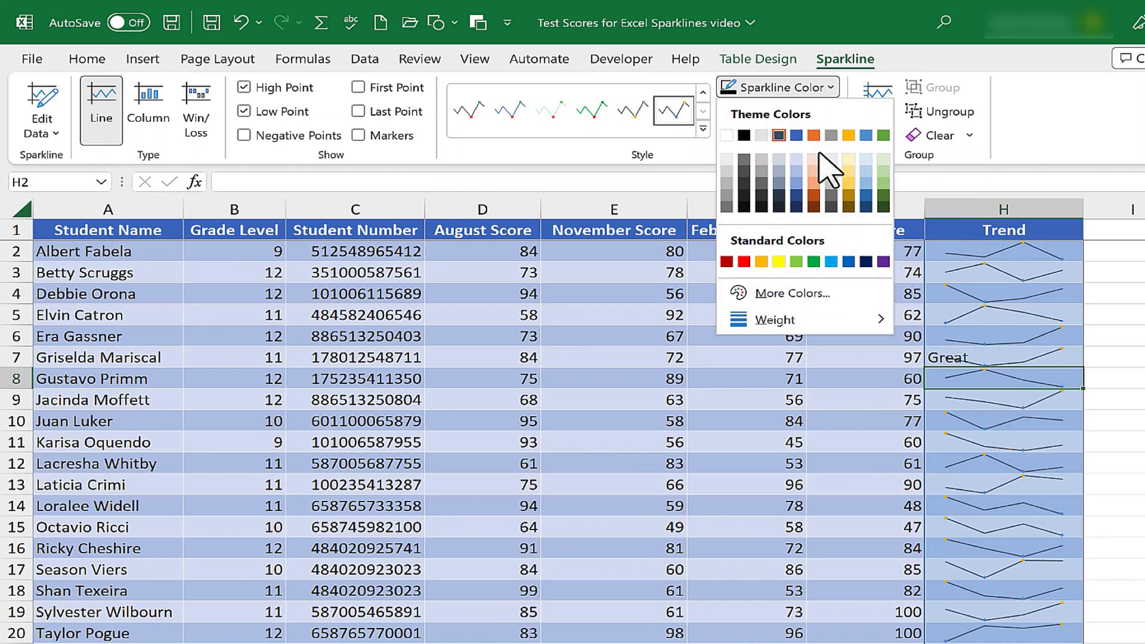
pyautogui.click(770, 111)
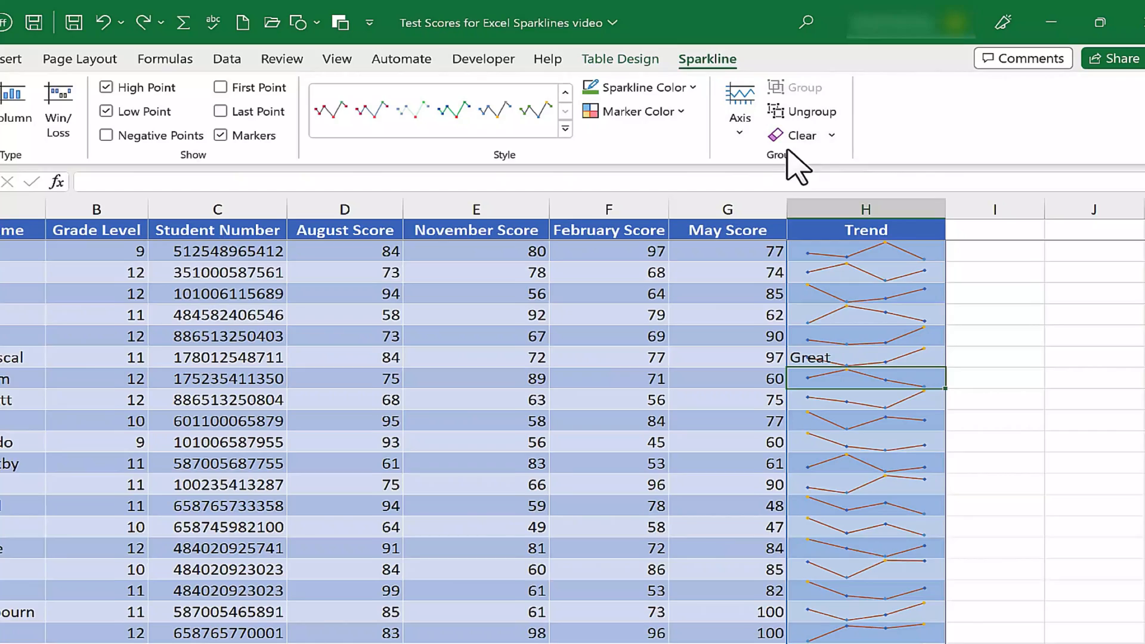
pyautogui.click(740, 106)
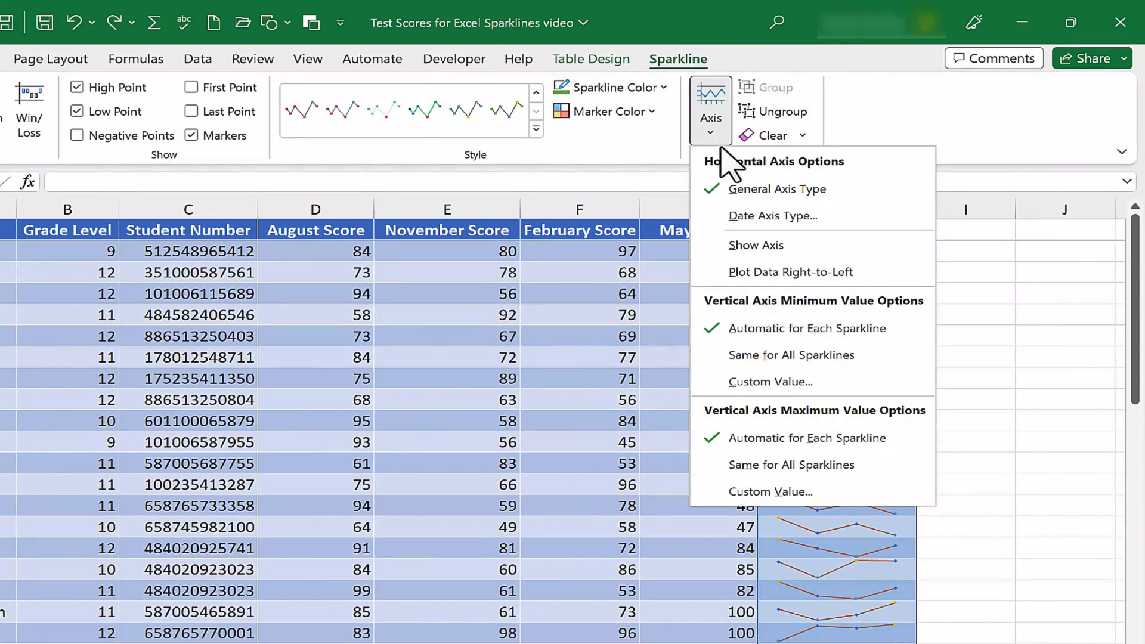
pyautogui.moveTo(771, 382)
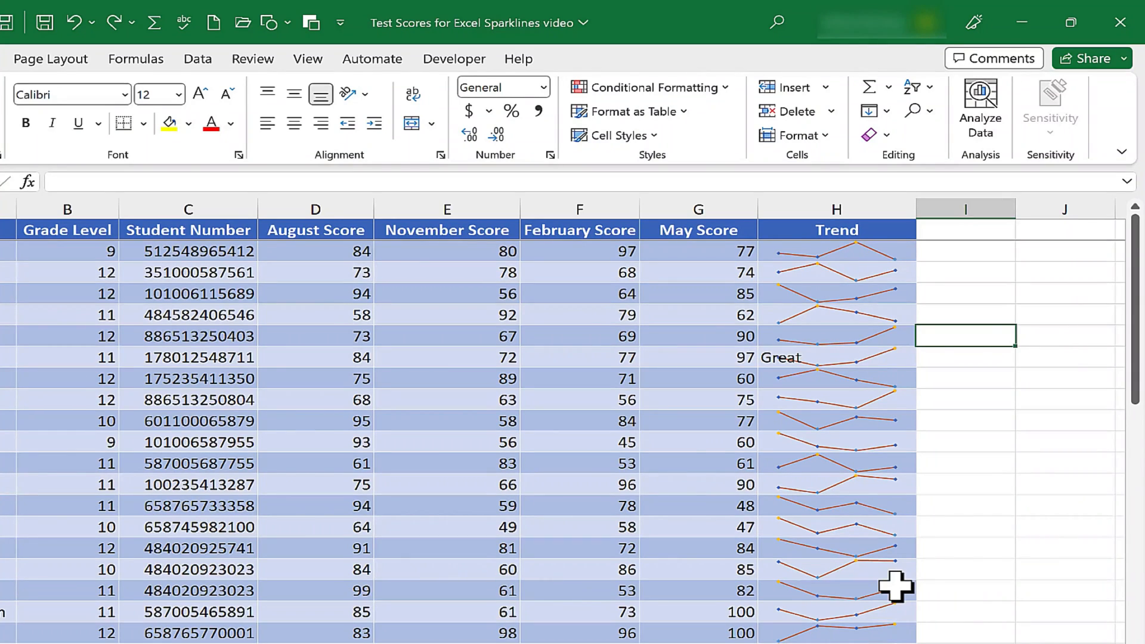
pyautogui.moveTo(134, 190)
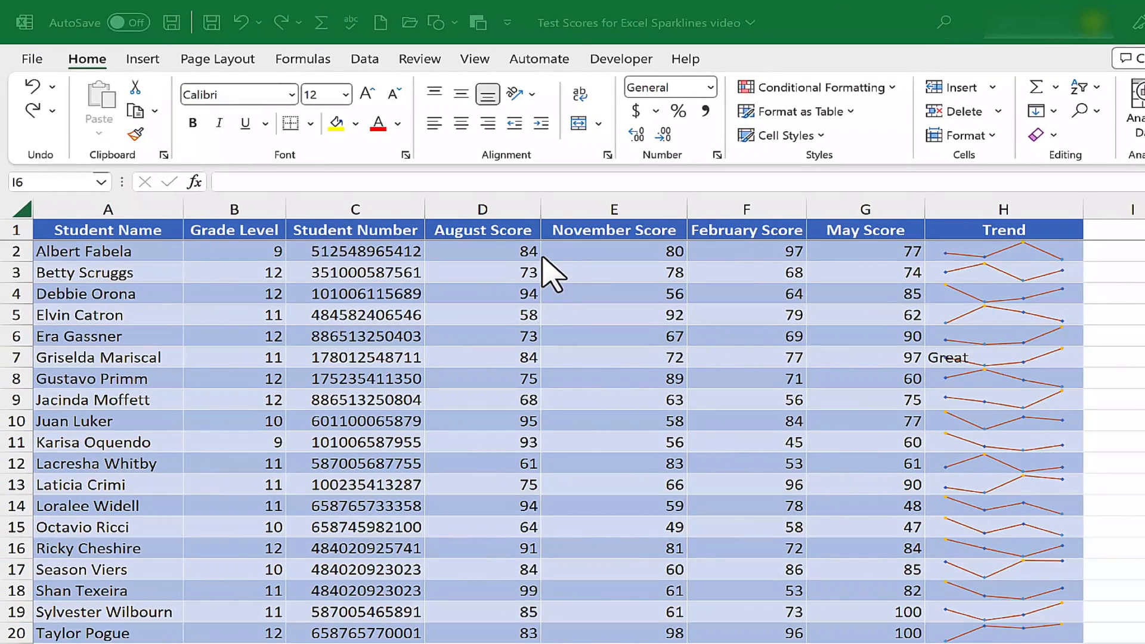
pyautogui.moveTo(533, 286)
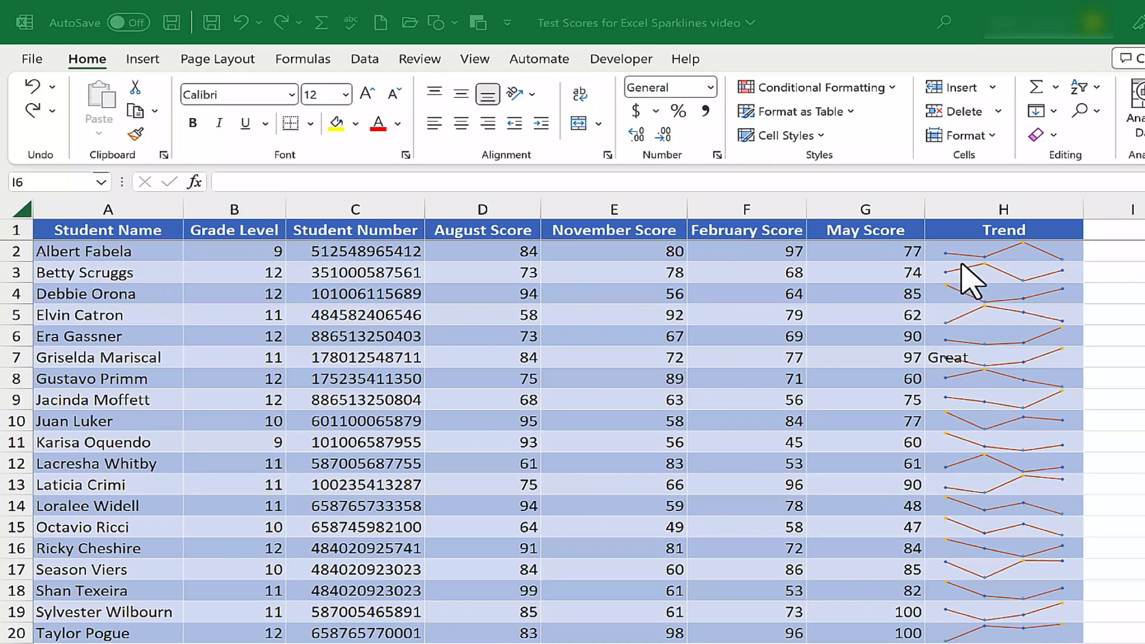
pyautogui.moveTo(1035, 279)
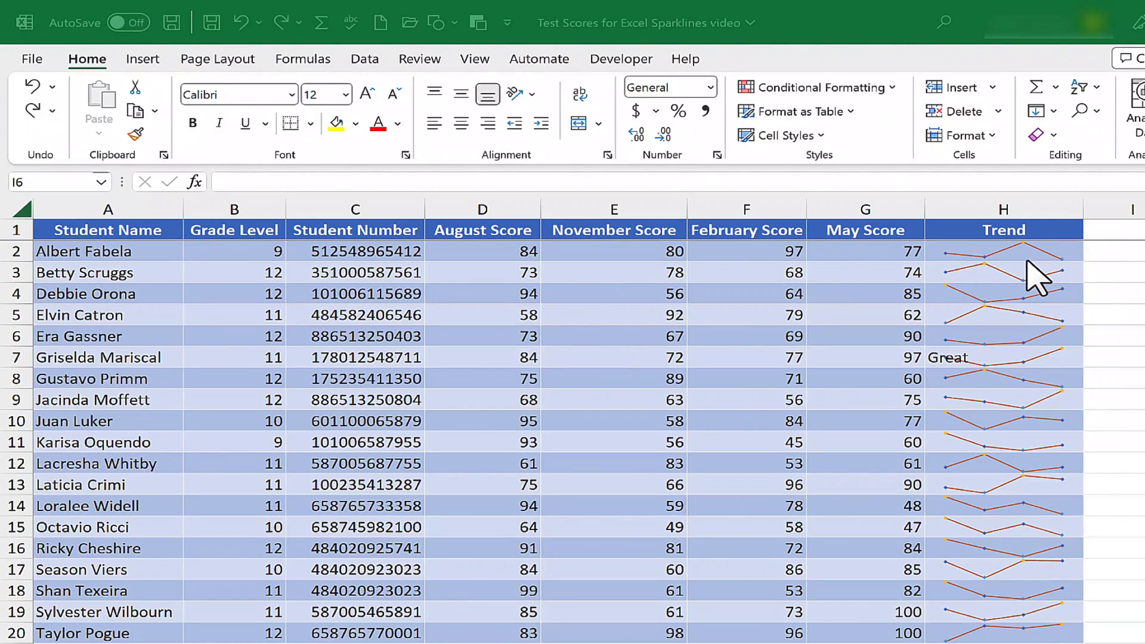
pyautogui.moveTo(1034, 373)
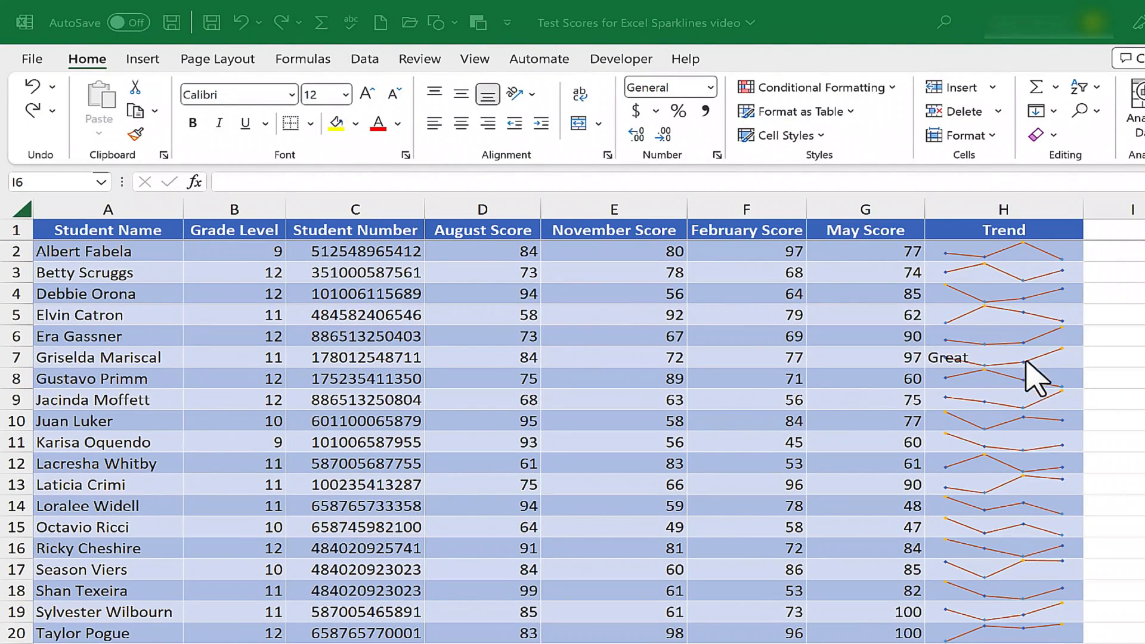
pyautogui.moveTo(1011, 460)
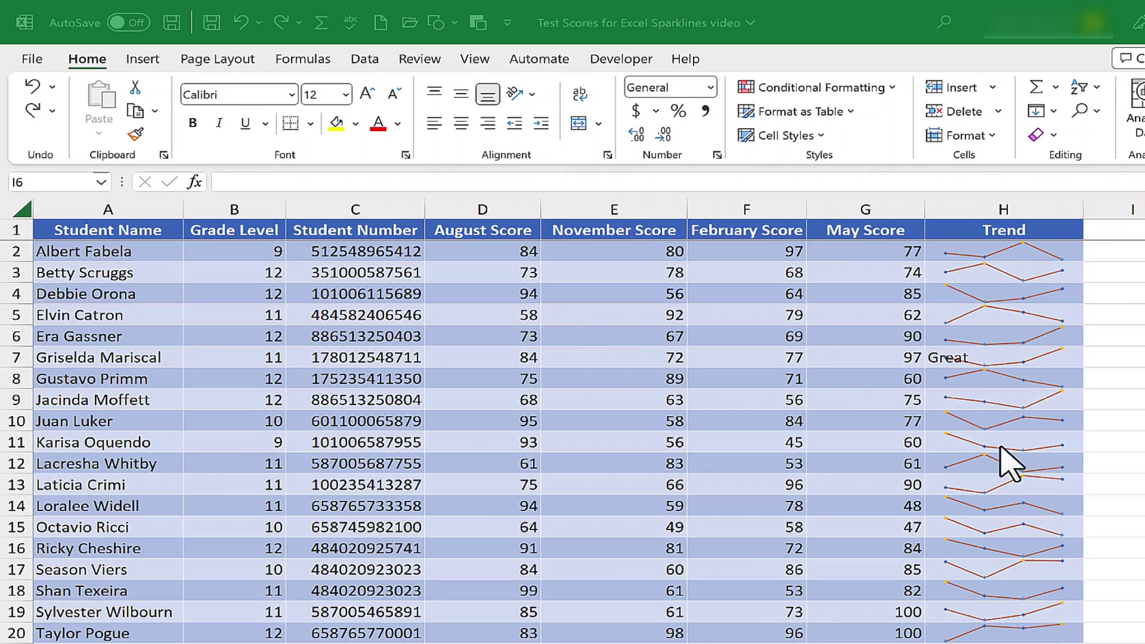
pyautogui.moveTo(1032, 324)
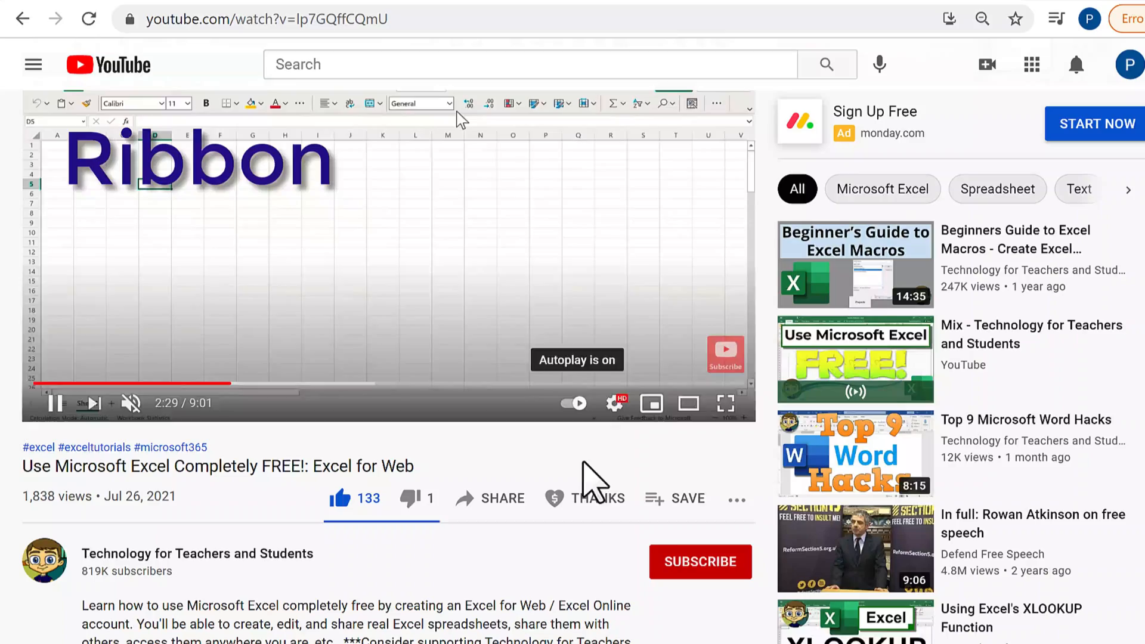
# Bring up the Super Thanks tipping panel below the Excel tutorial video
pyautogui.click(584, 499)
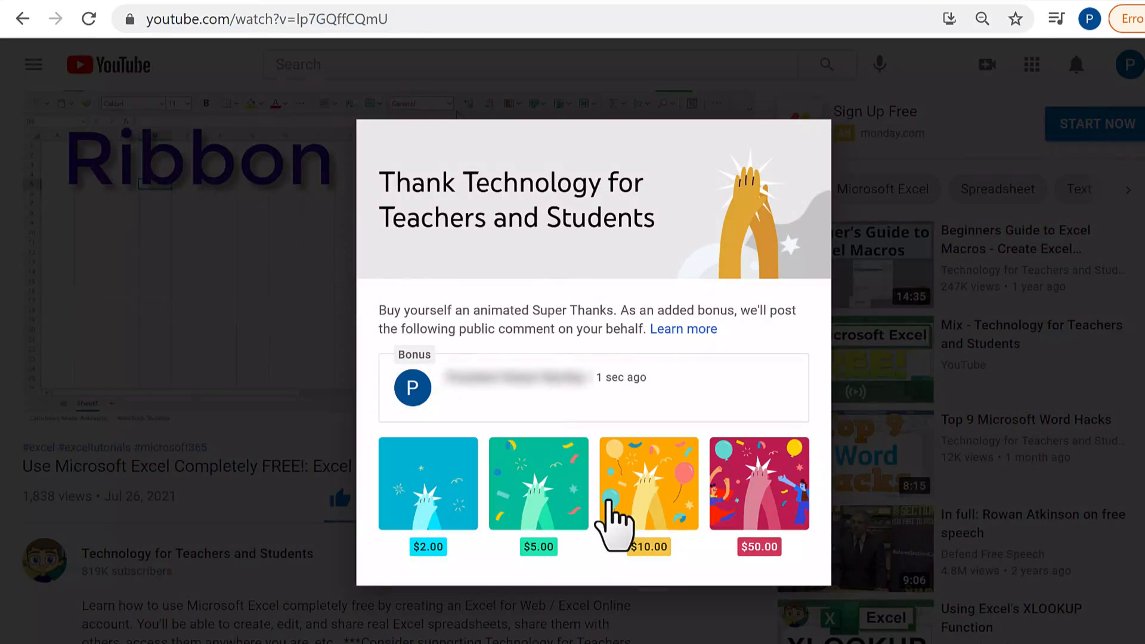